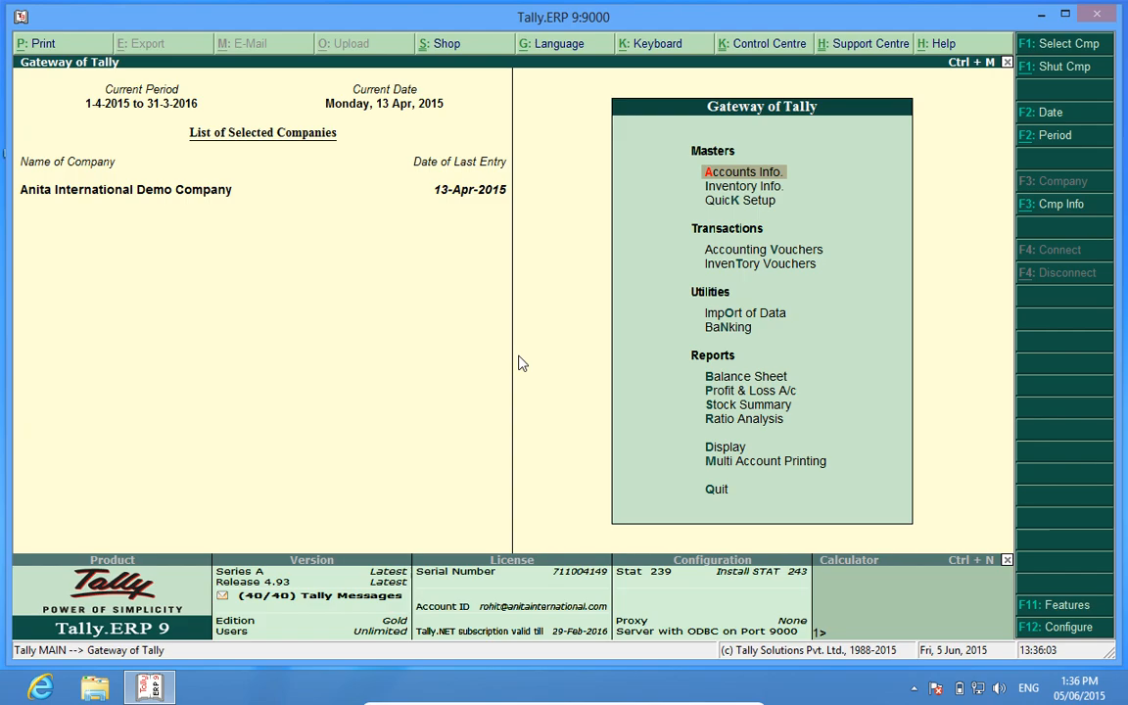
{"action": "mouse_move", "coordinate": [1050, 223]}
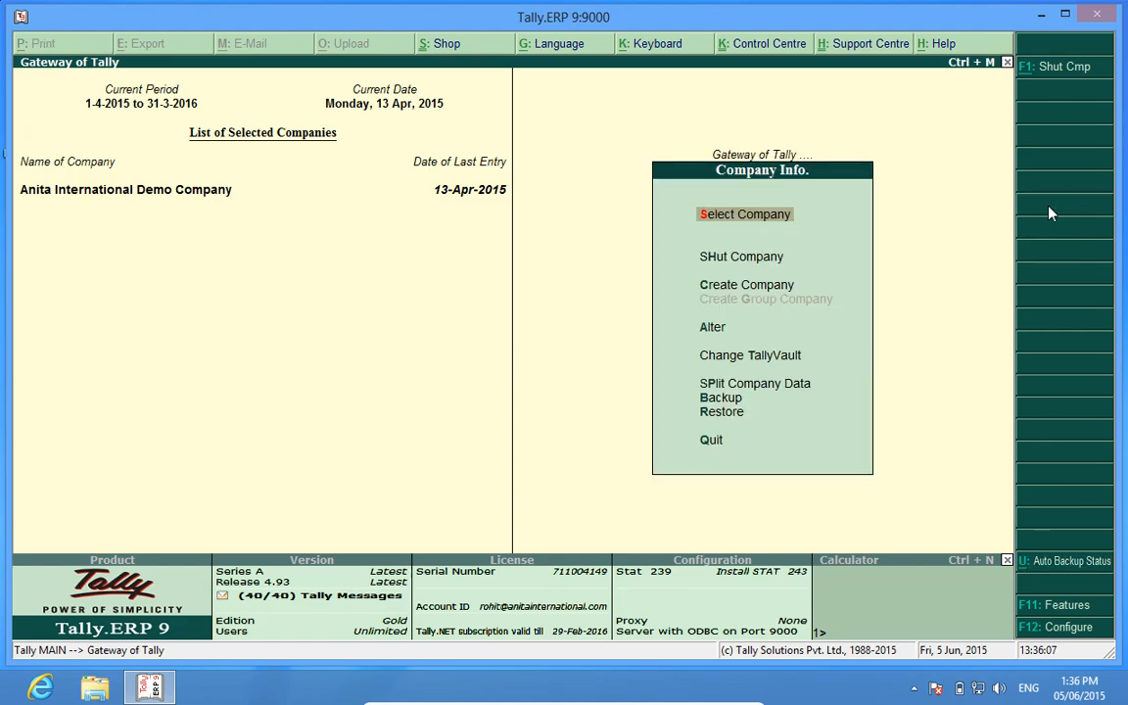
{"action": "mouse_move", "coordinate": [712, 327]}
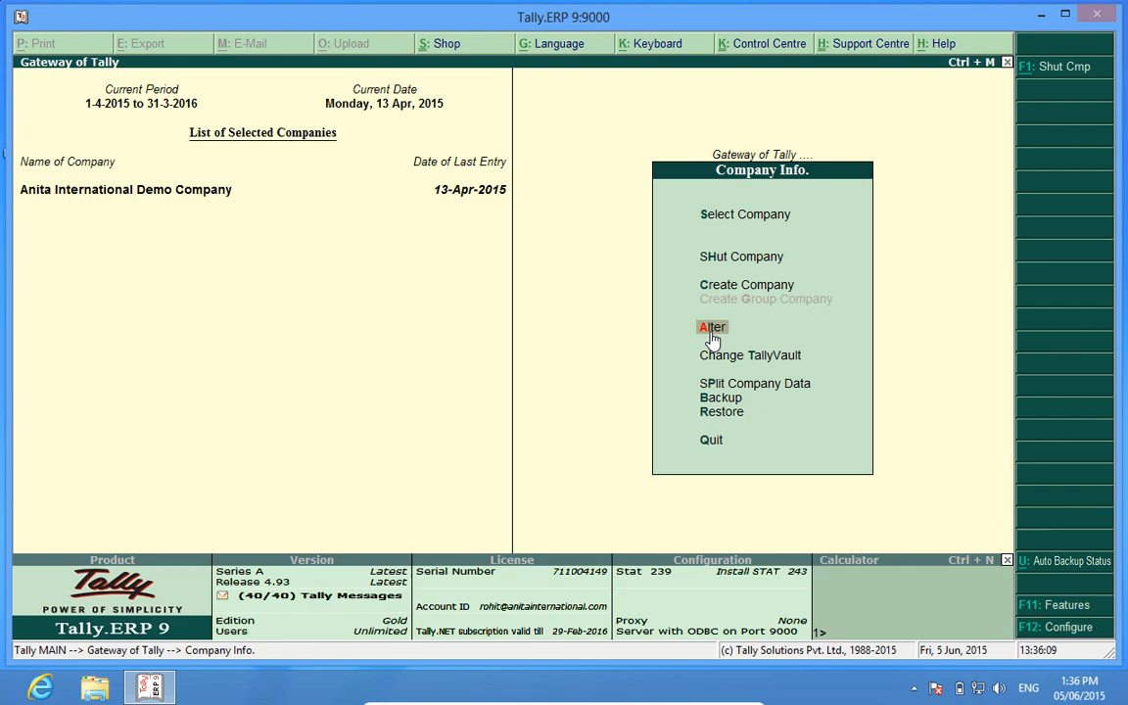
Confirm the demo company maintains Accounts with Inventory and accept the company alteration
{"action": "left_click", "coordinate": [711, 326]}
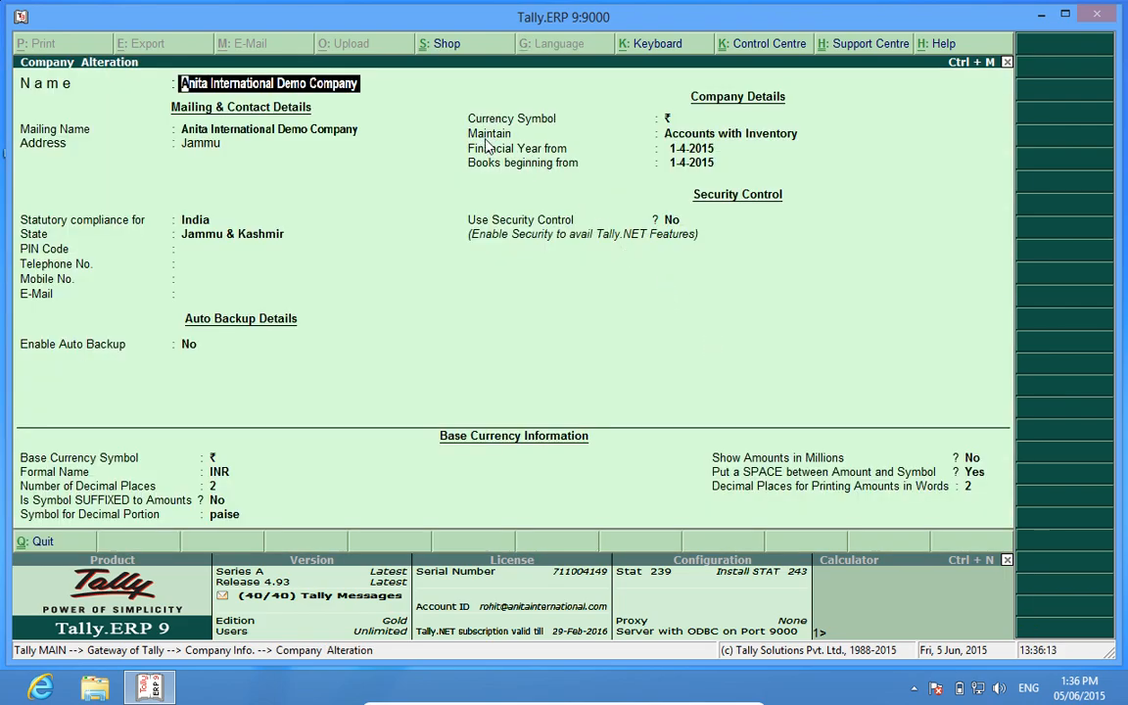
{"action": "mouse_move", "coordinate": [819, 144]}
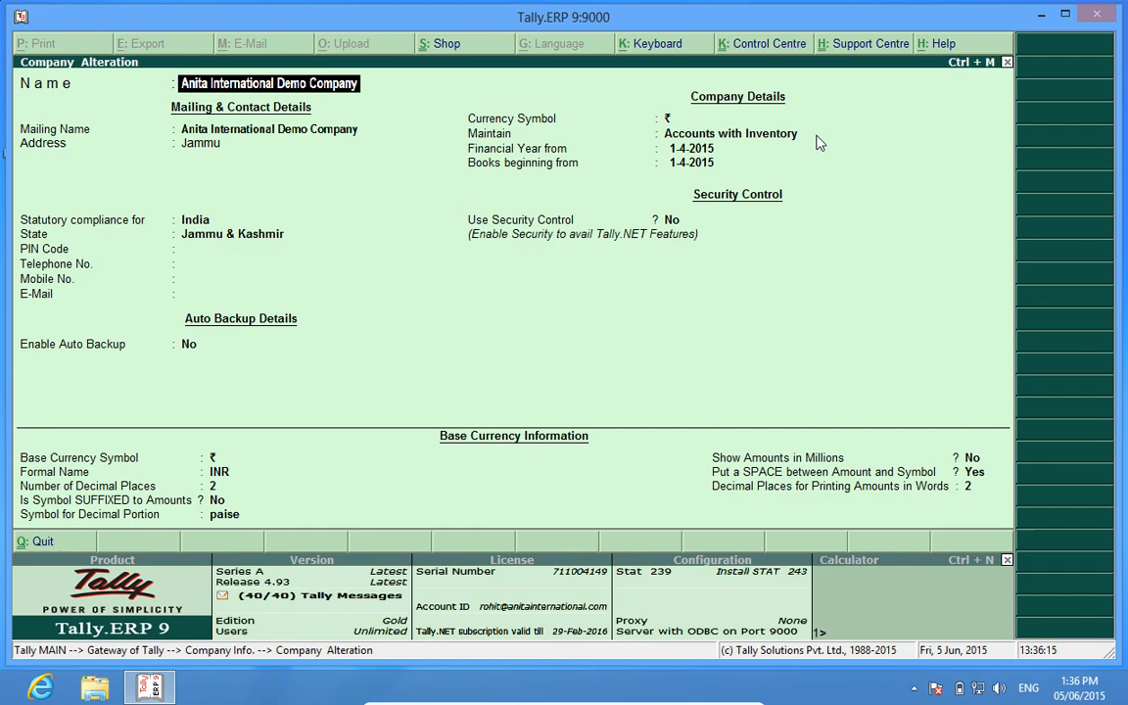
{"action": "left_click", "coordinate": [730, 133]}
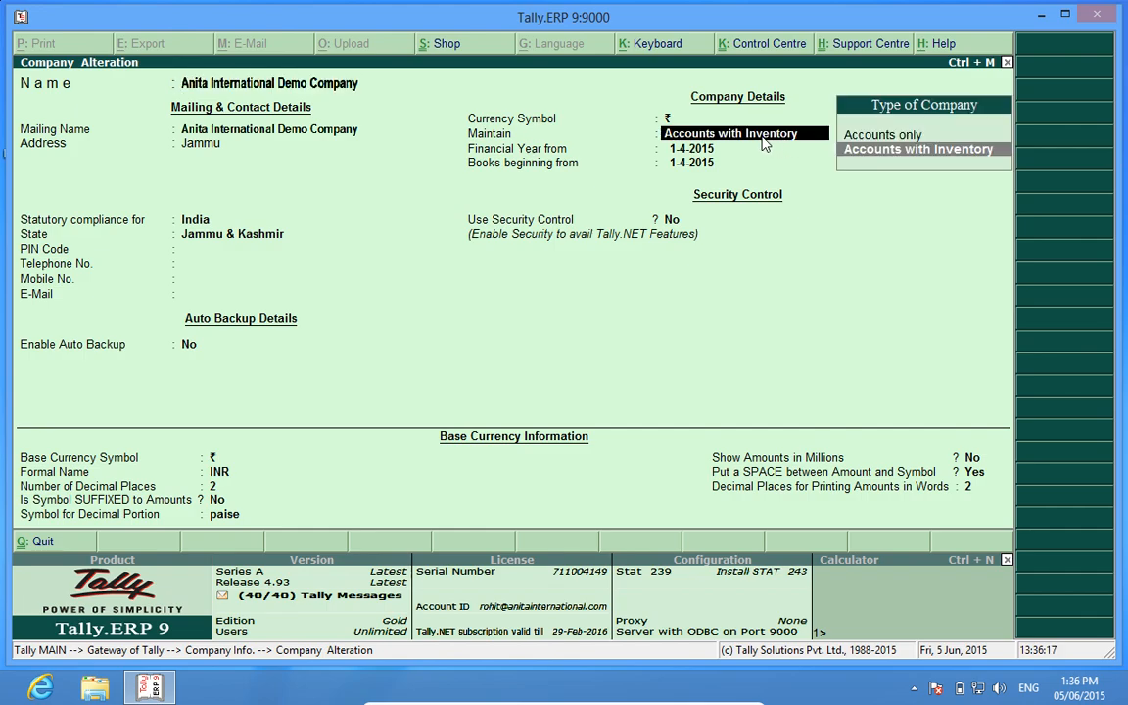
{"action": "left_click", "coordinate": [918, 149]}
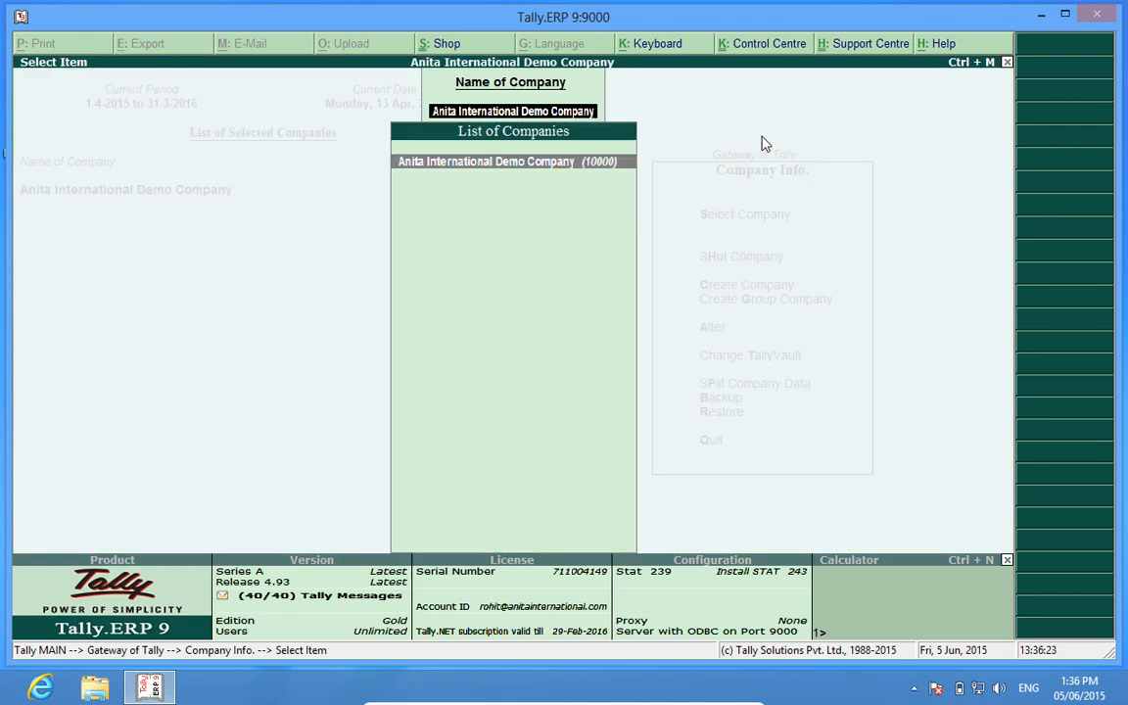
From the Gateway, start creating a single stock item under Inventory Info
{"action": "left_click", "coordinate": [486, 162]}
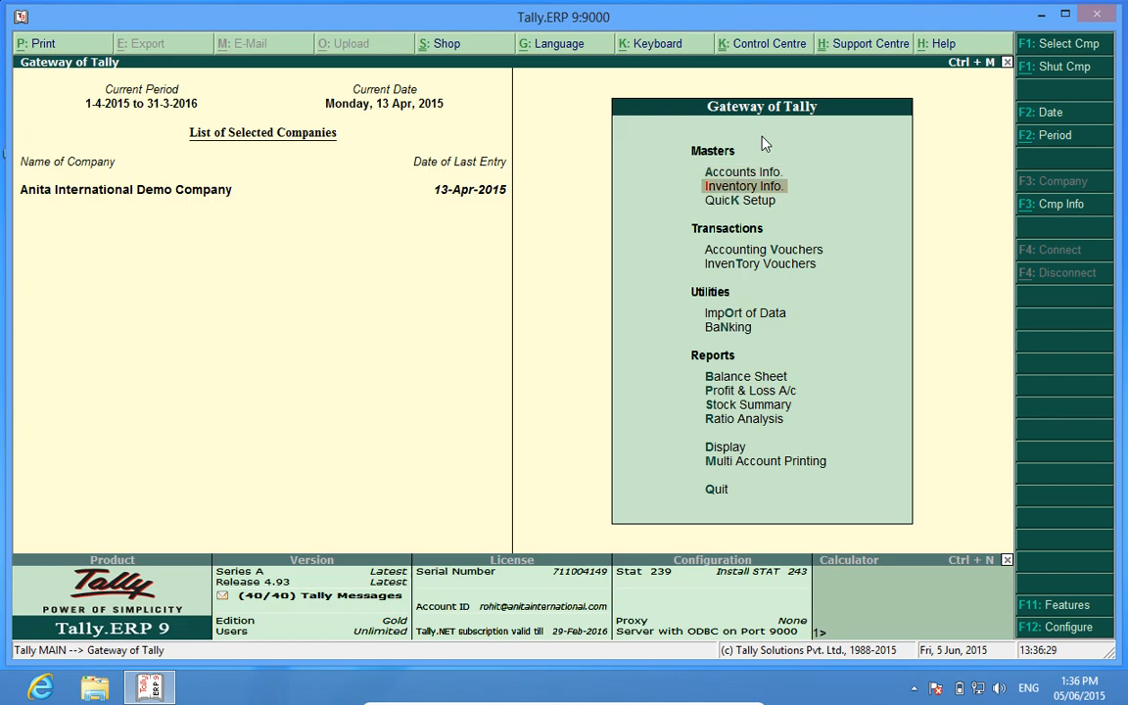
{"action": "left_click", "coordinate": [743, 186]}
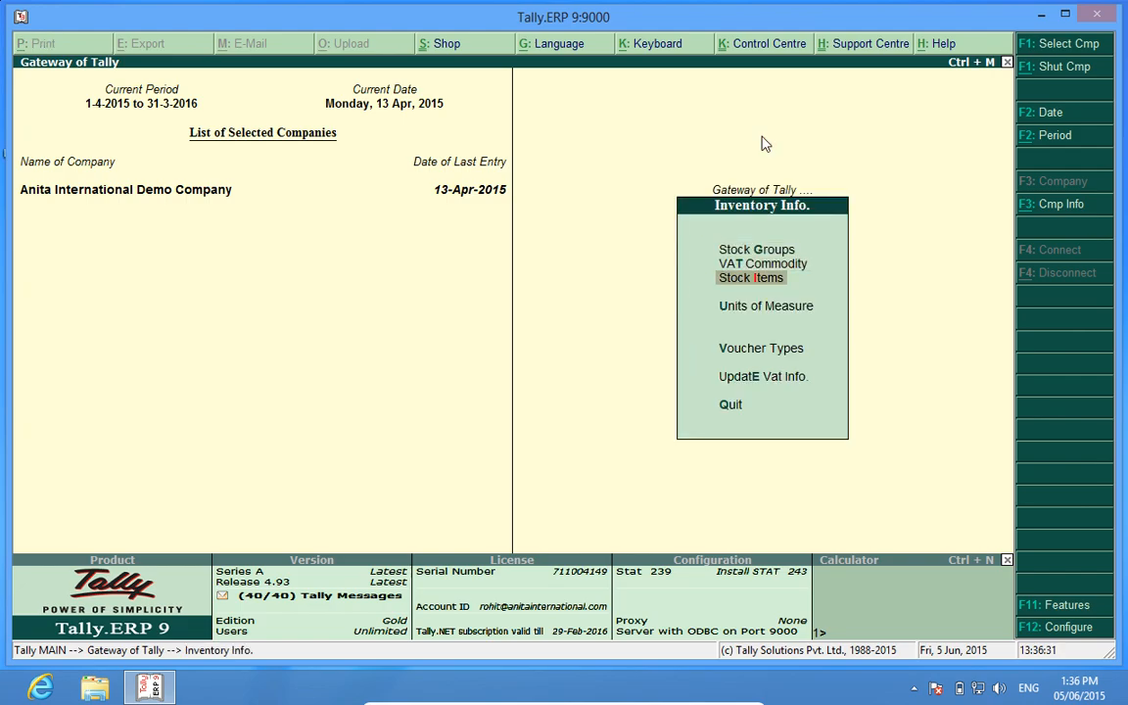
{"action": "left_click", "coordinate": [751, 277]}
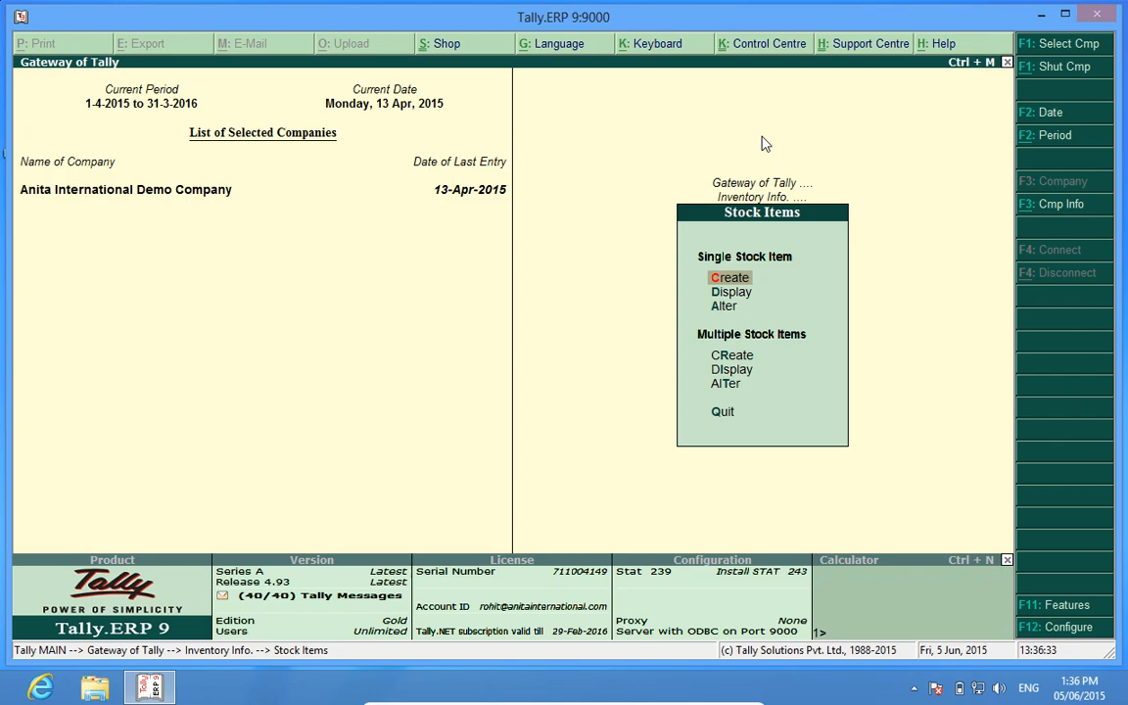
{"action": "left_click", "coordinate": [730, 277]}
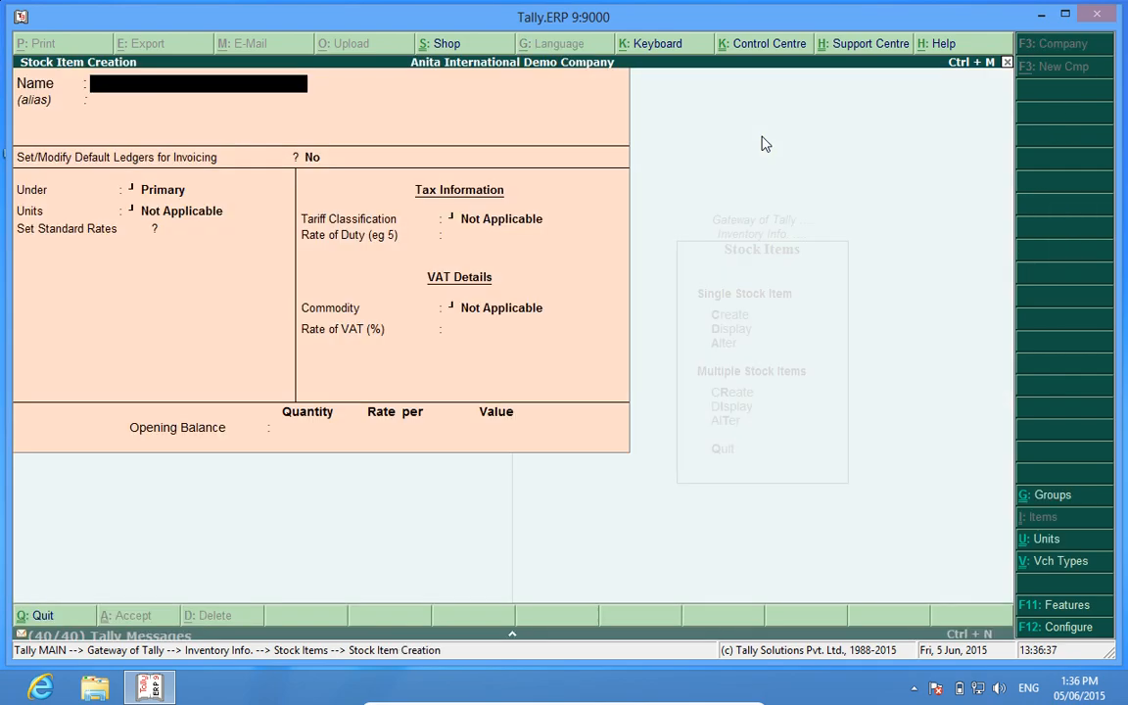
Name the stock item 'HP Laptop' with alias 'Hpl'
{"action": "type", "text": "HP"}
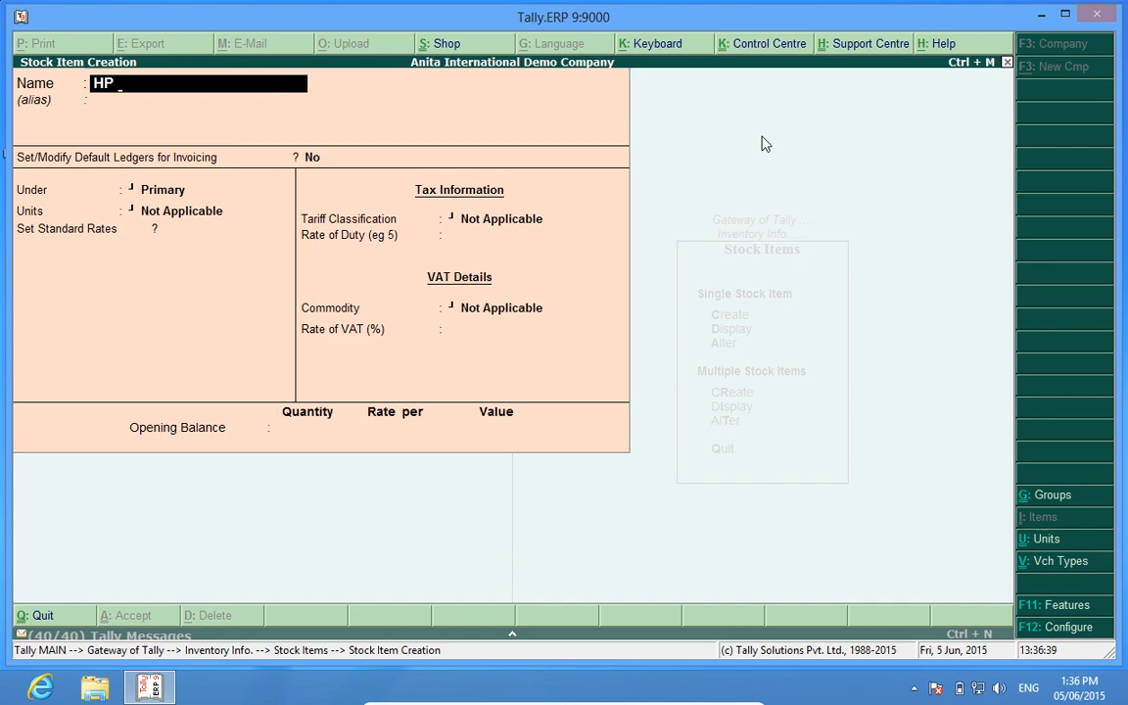
{"action": "type", "text": "Laptop"}
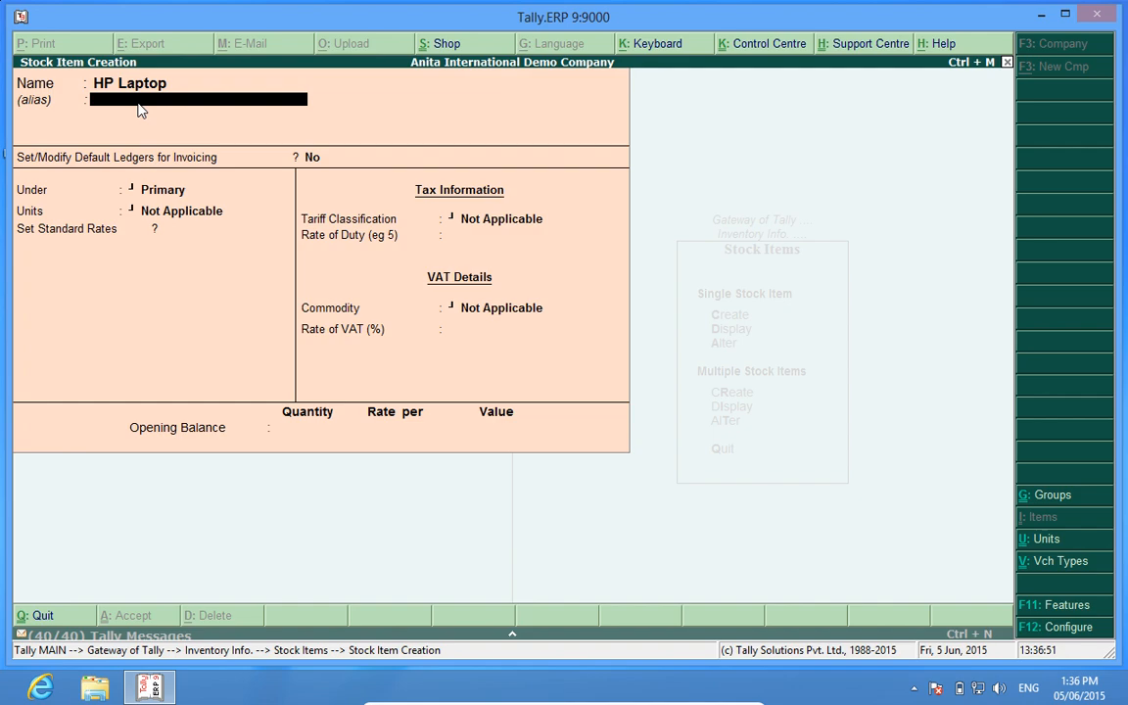
{"action": "mouse_move", "coordinate": [179, 83]}
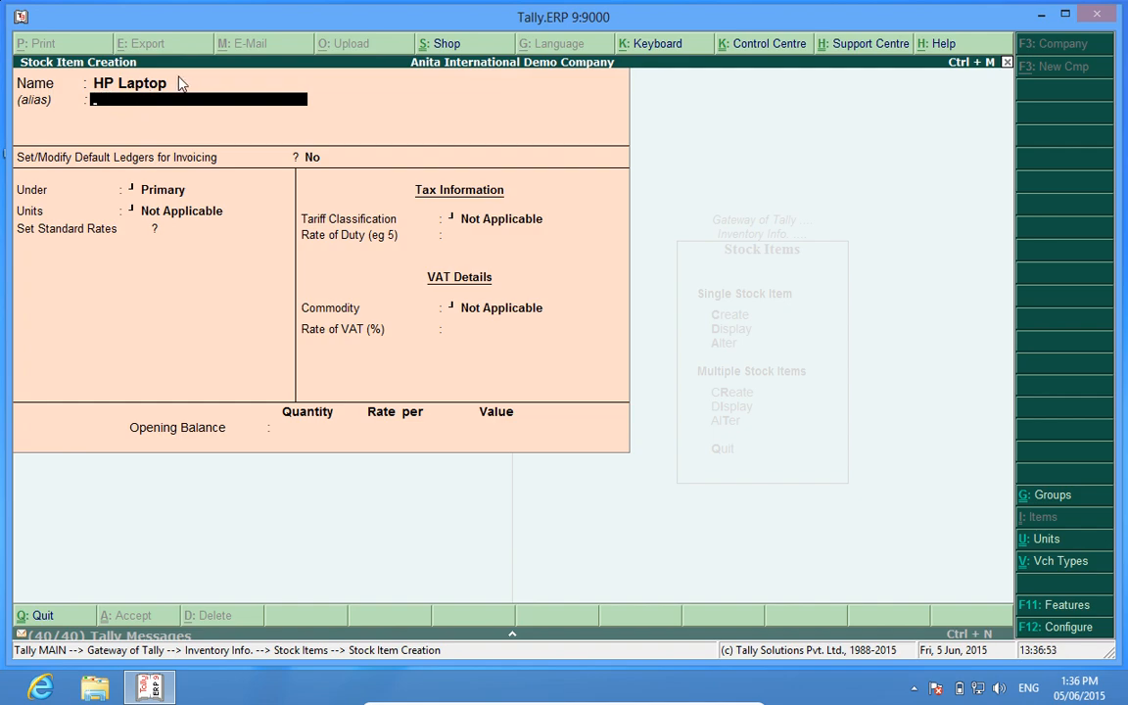
{"action": "mouse_move", "coordinate": [144, 107]}
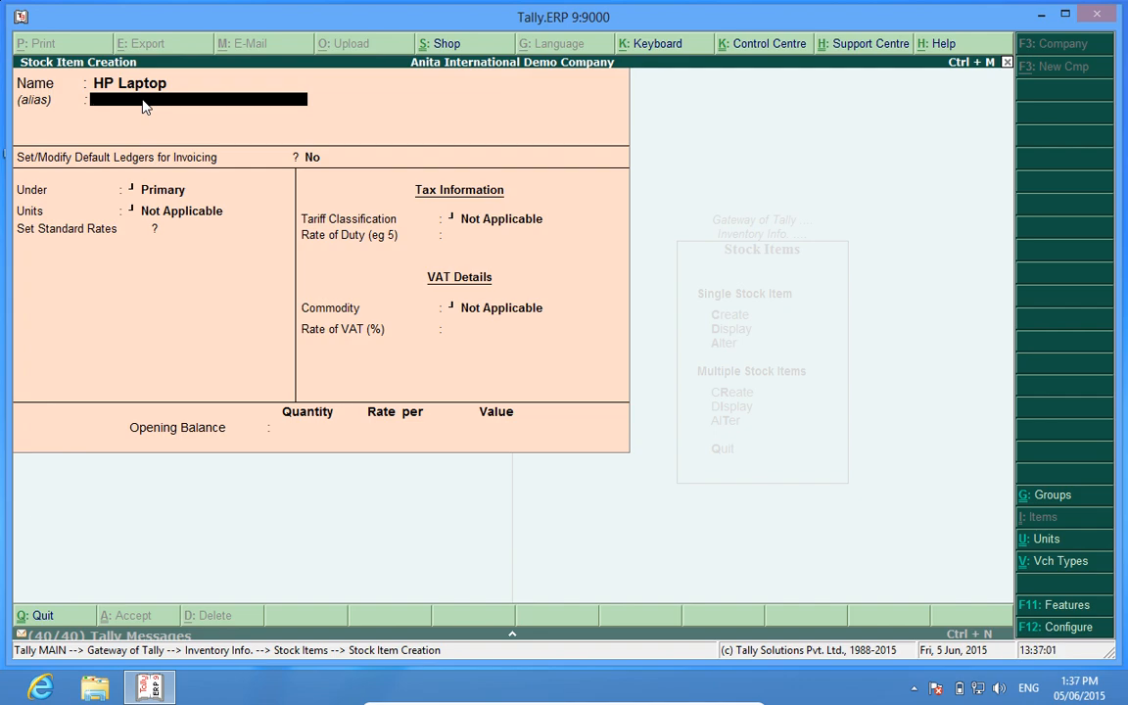
{"action": "type", "text": "Hpl"}
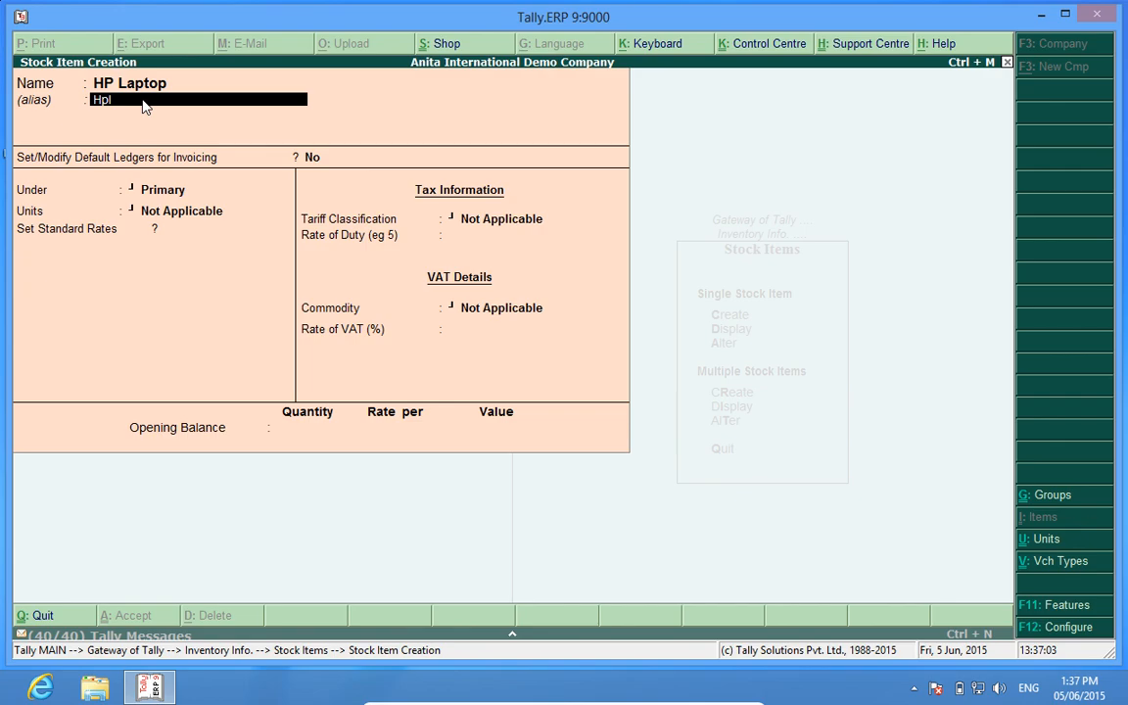
{"action": "type", "text": "L"}
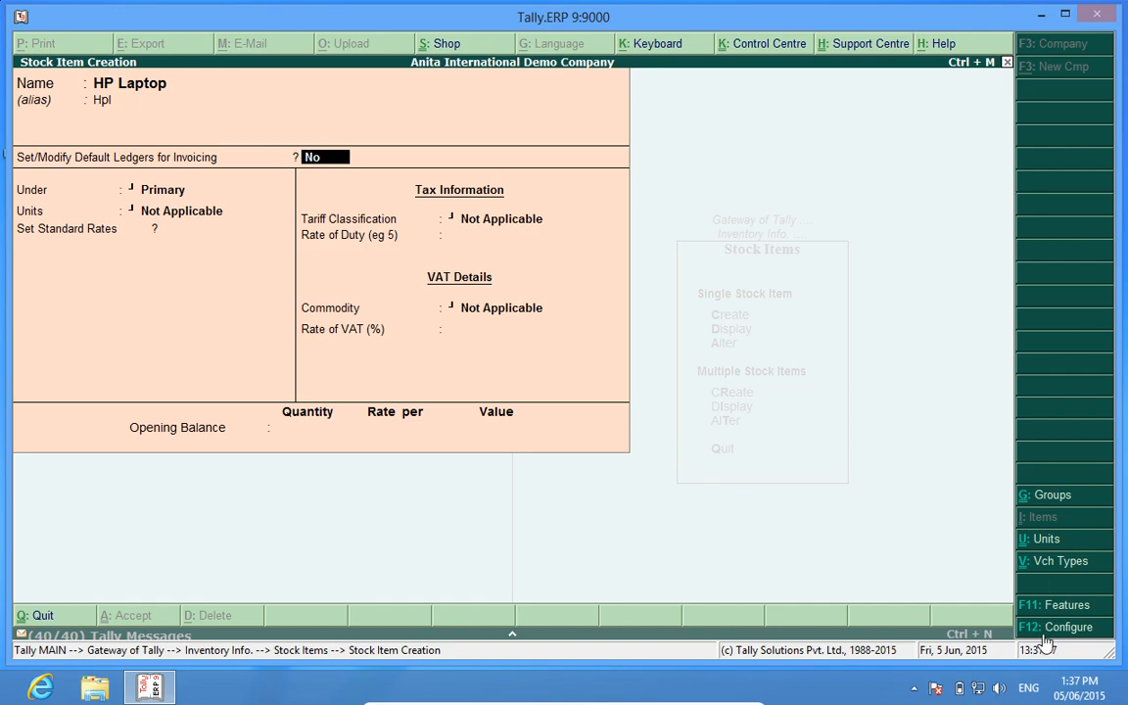
{"action": "left_click", "coordinate": [1066, 626]}
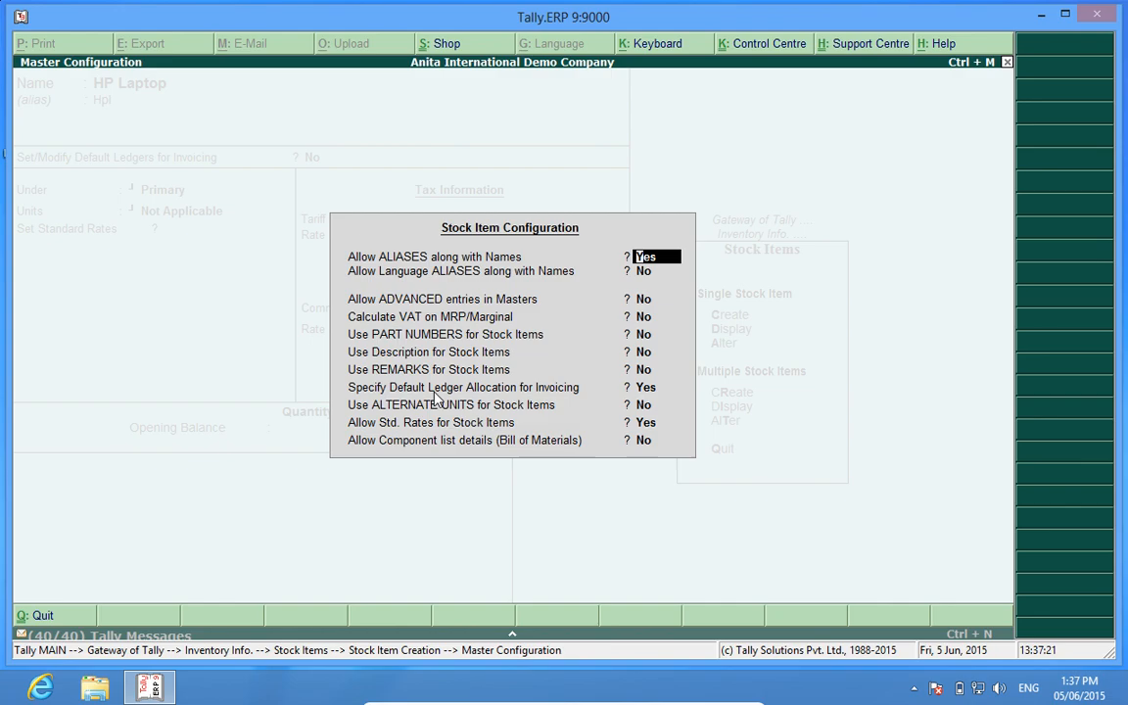
{"action": "mouse_move", "coordinate": [654, 394]}
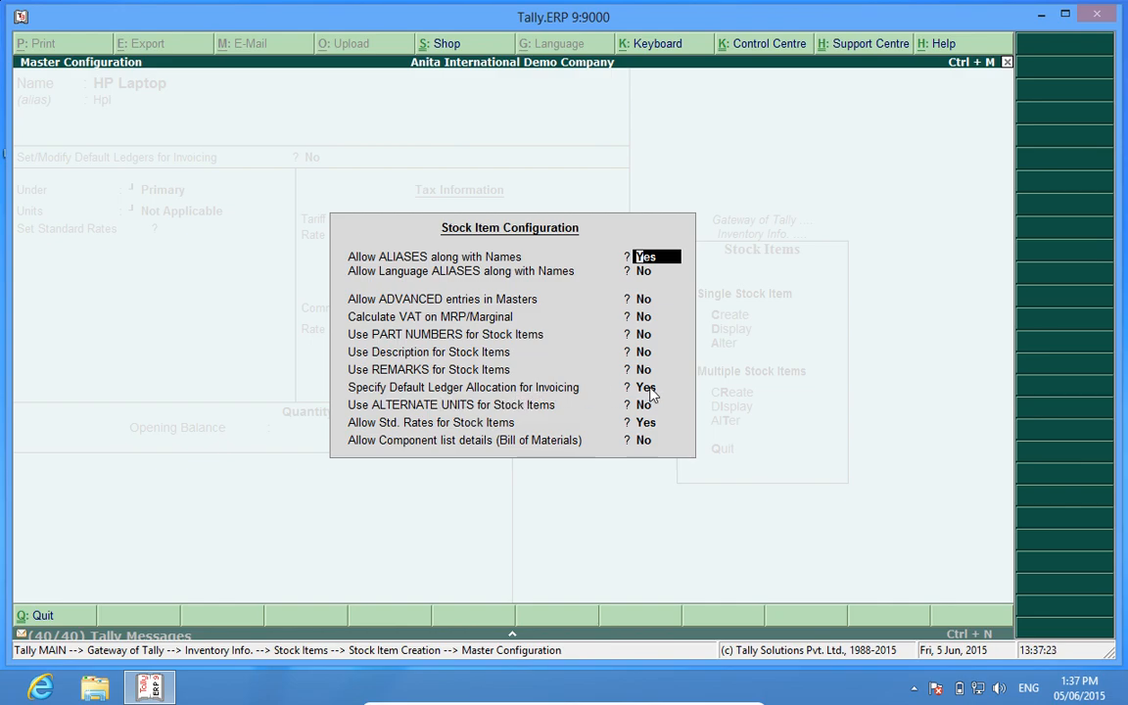
{"action": "mouse_move", "coordinate": [648, 448]}
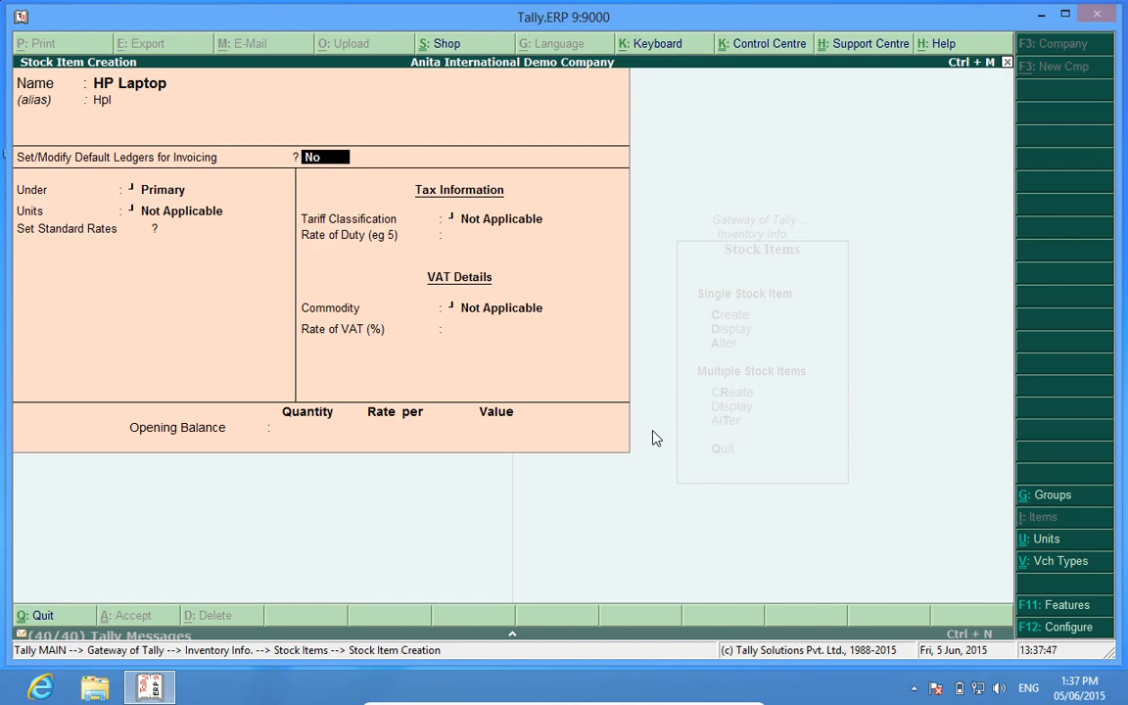
Set stock defaults to Sales A/c 5% for sales and Purchase A/c 5% for purchases
{"action": "type", "text": "y"}
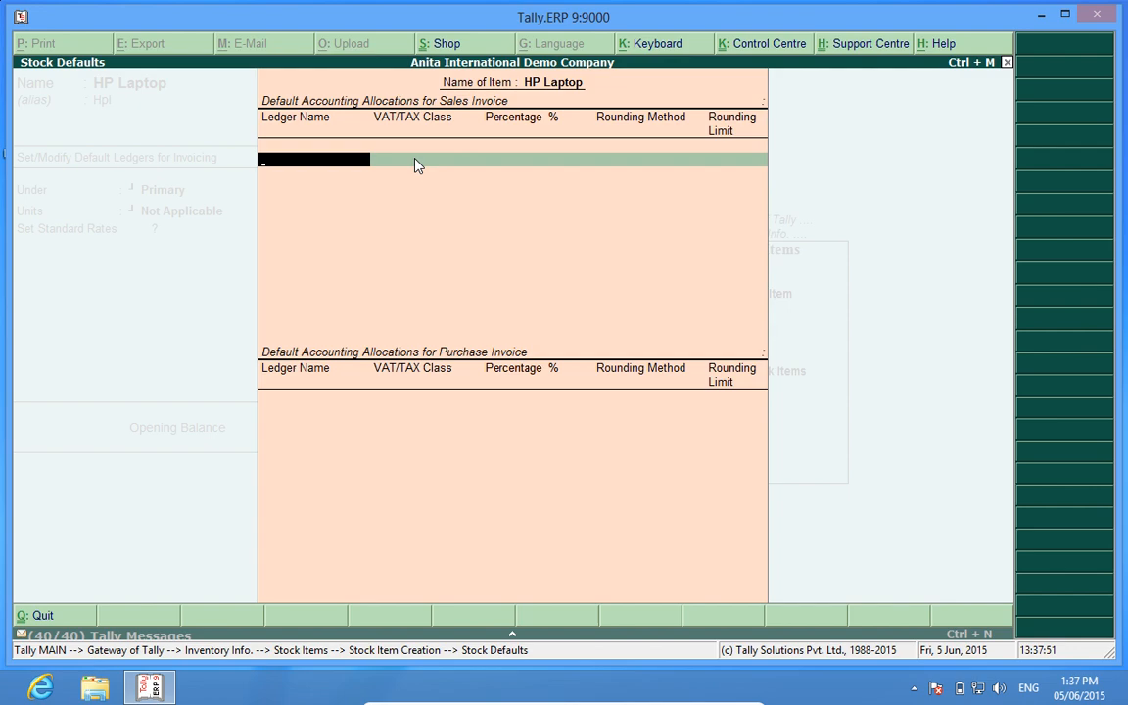
{"action": "mouse_move", "coordinate": [496, 116]}
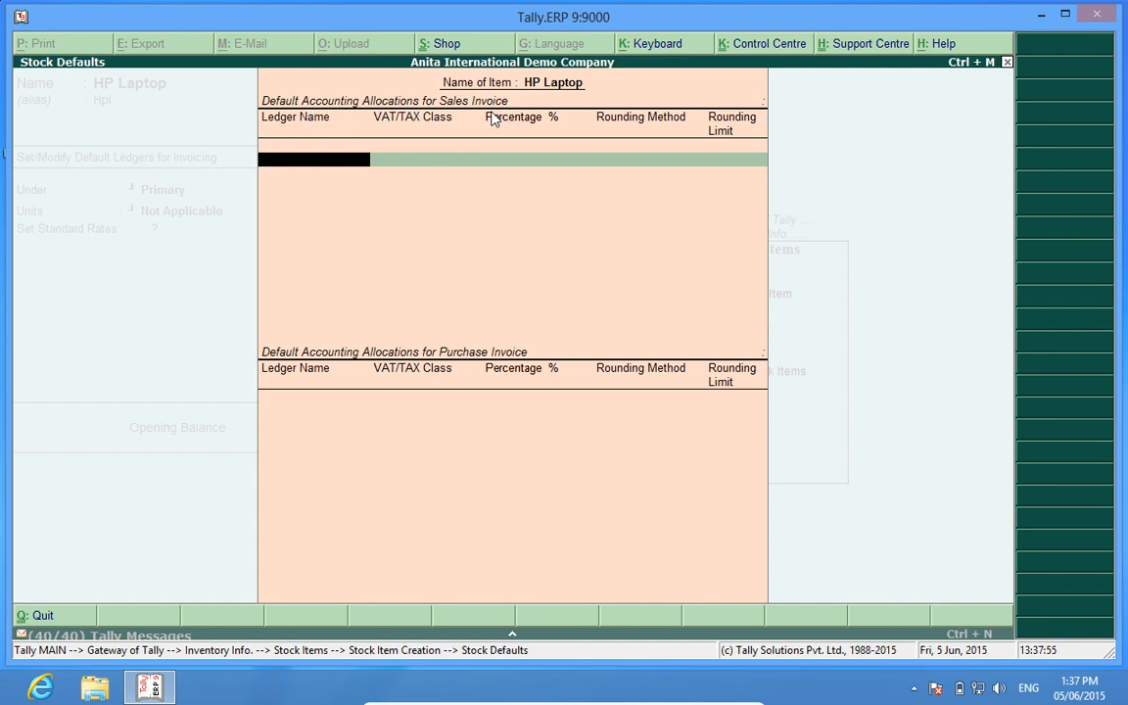
{"action": "mouse_move", "coordinate": [419, 233]}
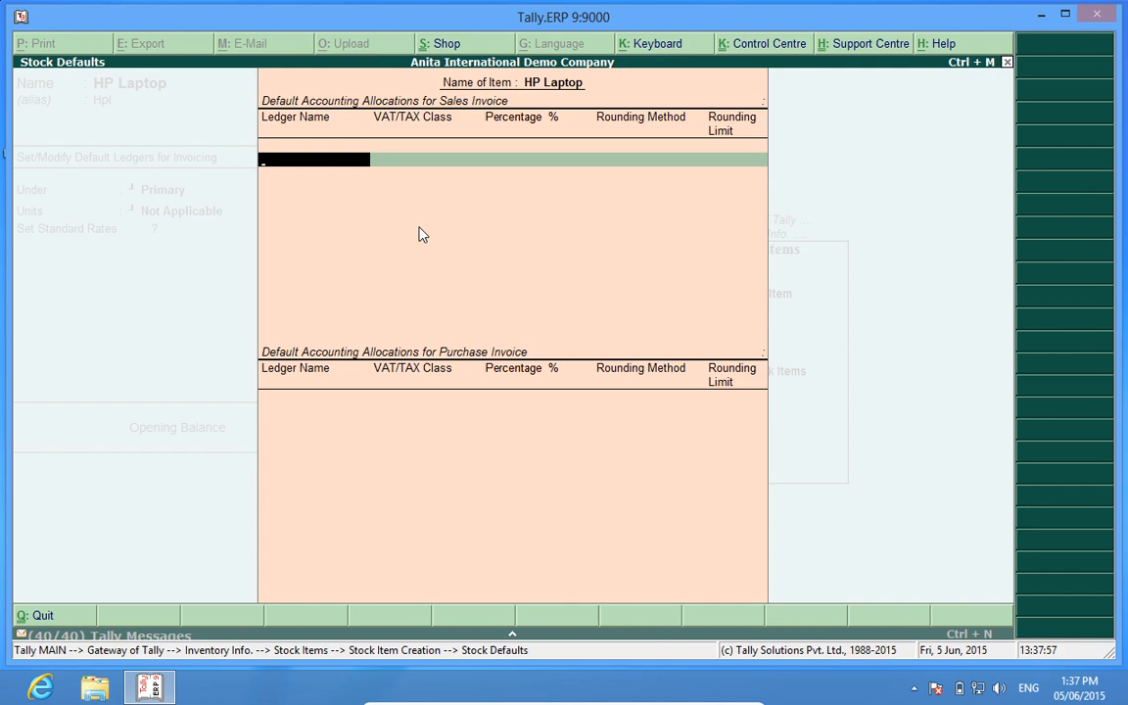
{"action": "mouse_move", "coordinate": [159, 101]}
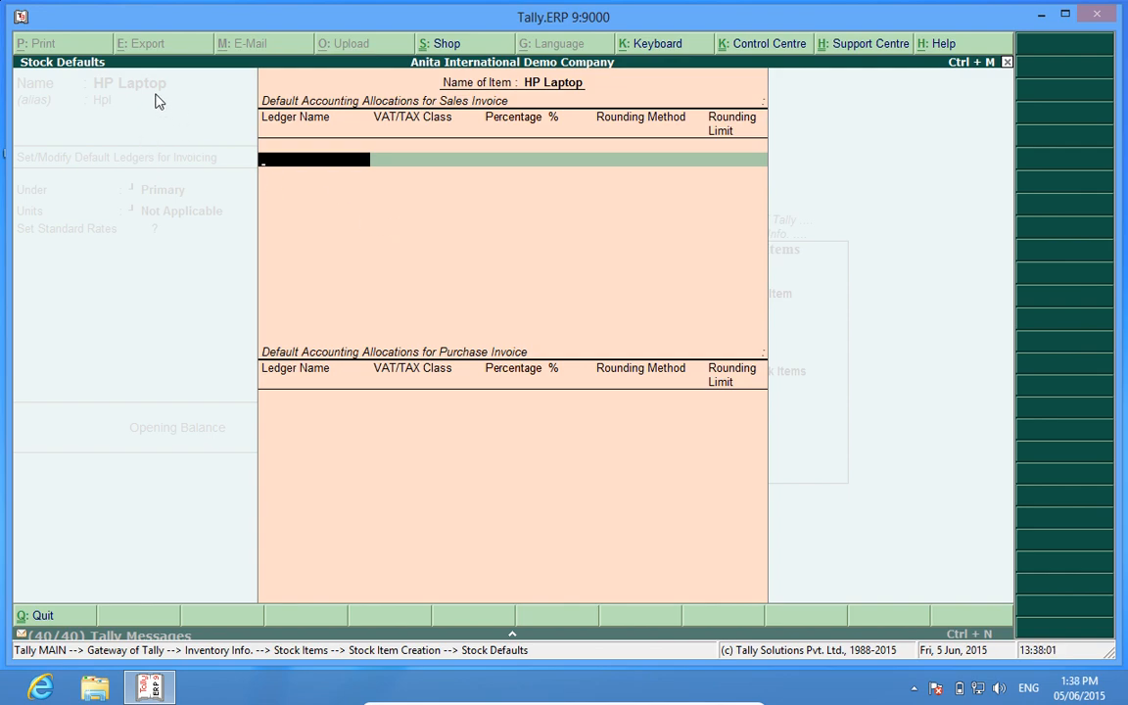
{"action": "mouse_move", "coordinate": [343, 216]}
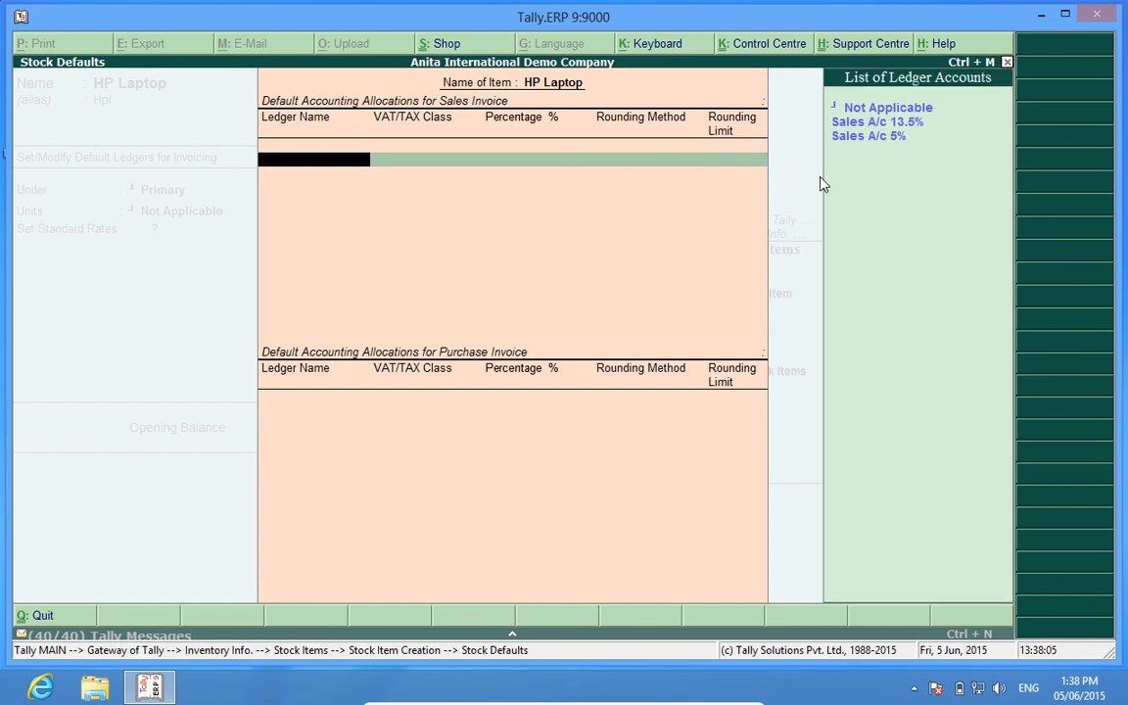
{"action": "mouse_move", "coordinate": [869, 135]}
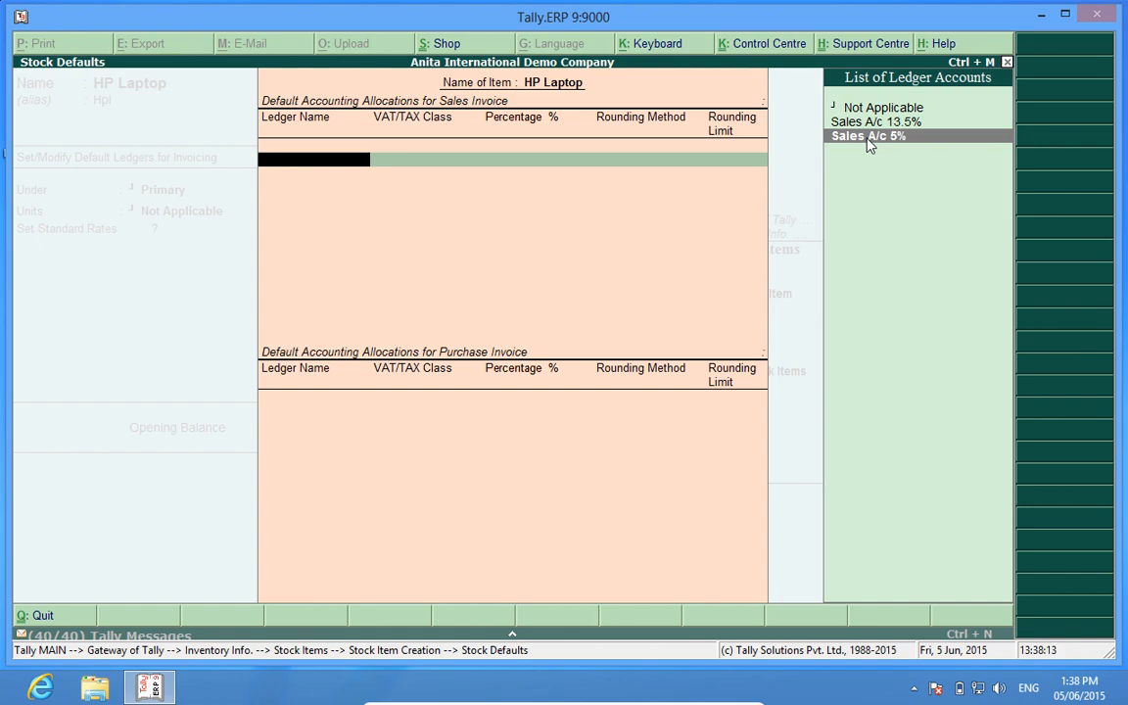
{"action": "left_click", "coordinate": [866, 135]}
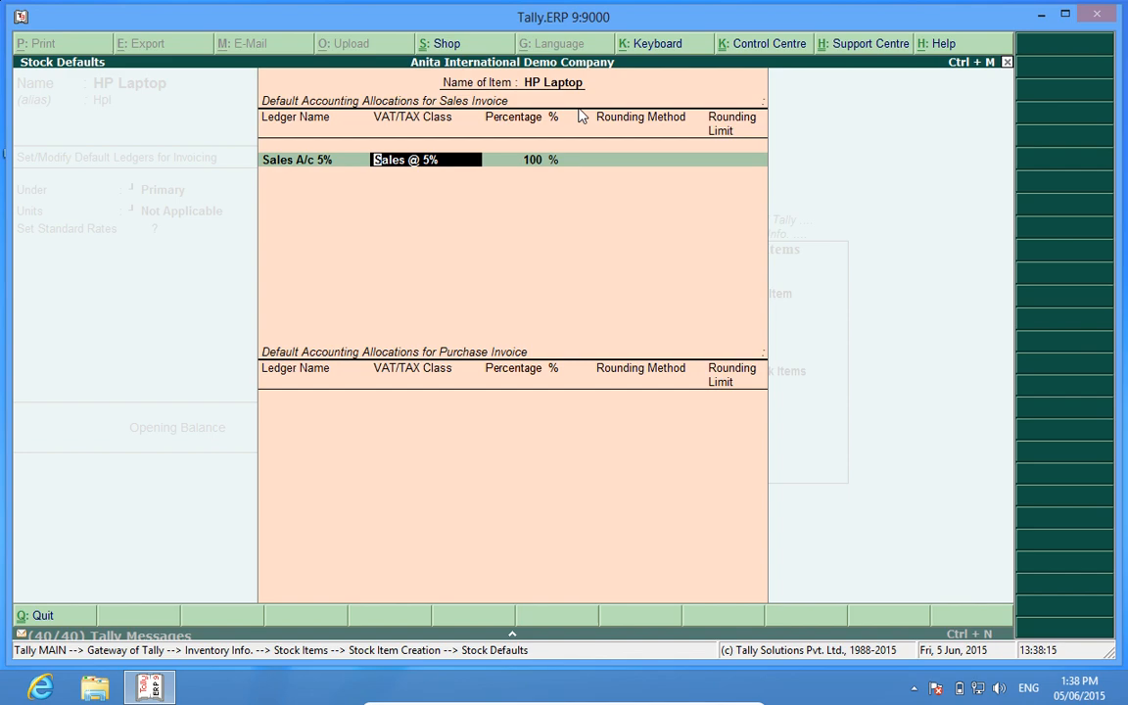
{"action": "mouse_move", "coordinate": [461, 168]}
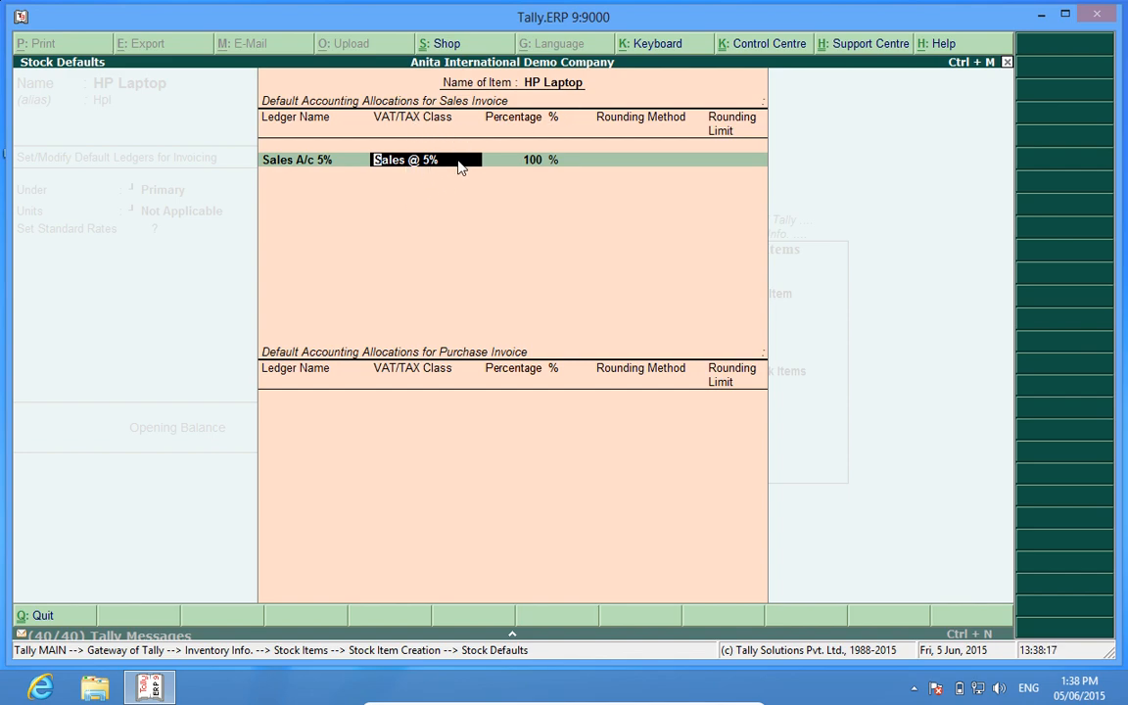
{"action": "mouse_move", "coordinate": [281, 166]}
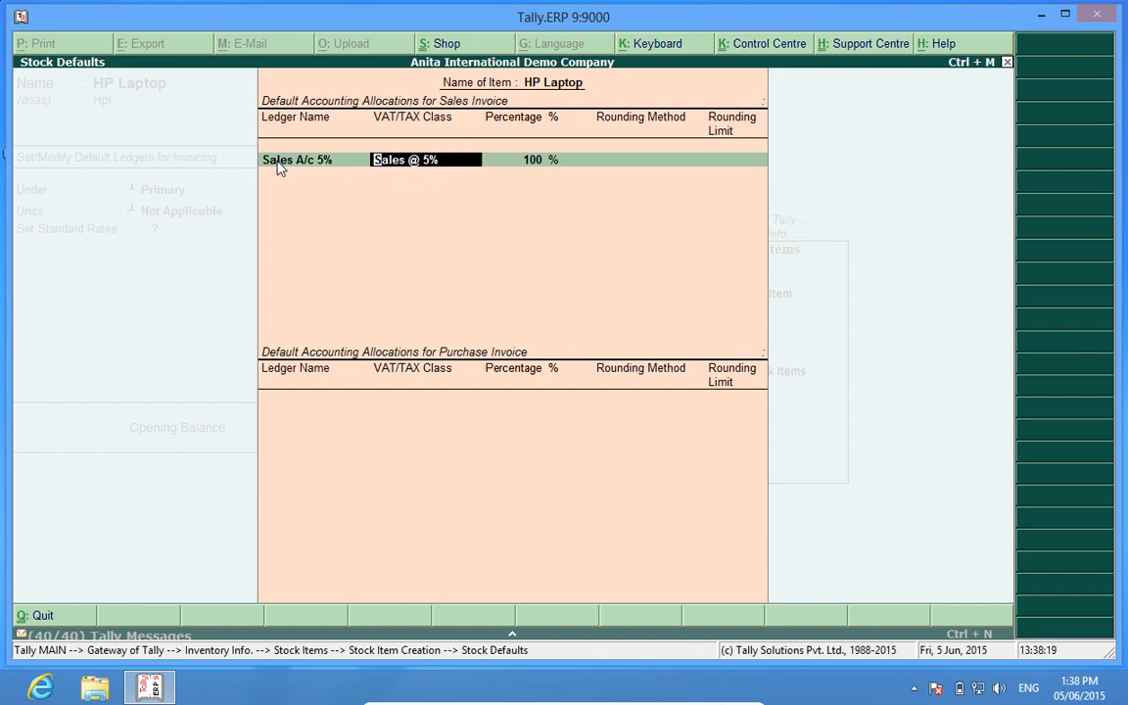
{"action": "mouse_move", "coordinate": [382, 174]}
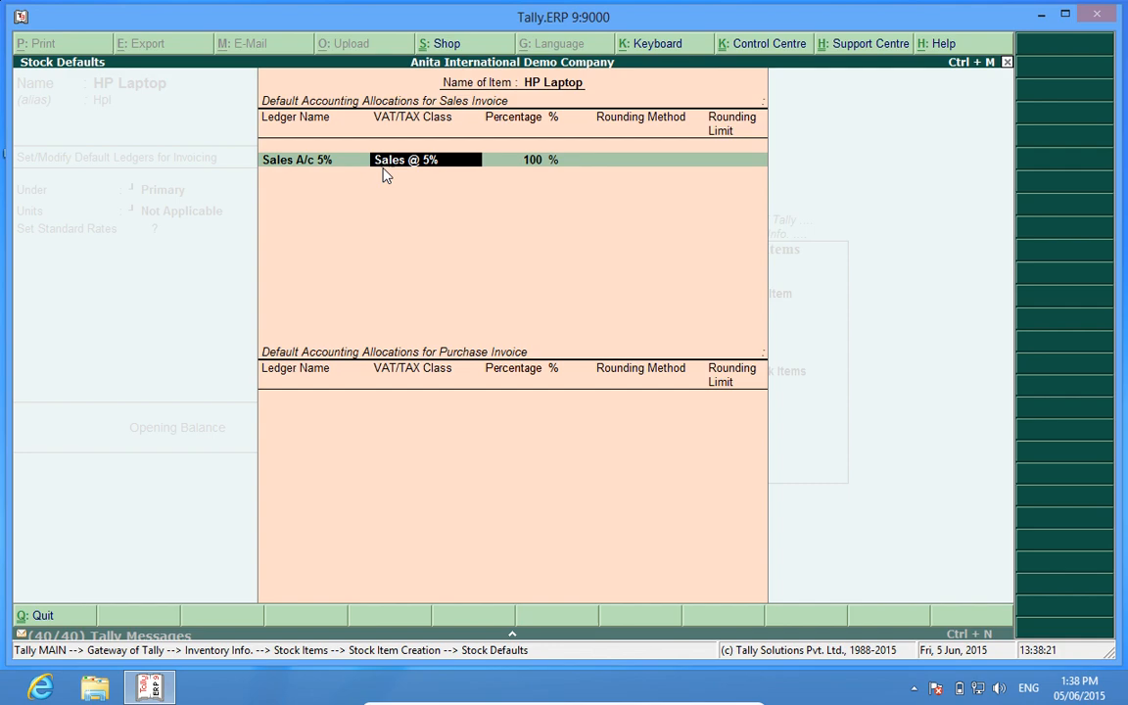
{"action": "mouse_move", "coordinate": [417, 167]}
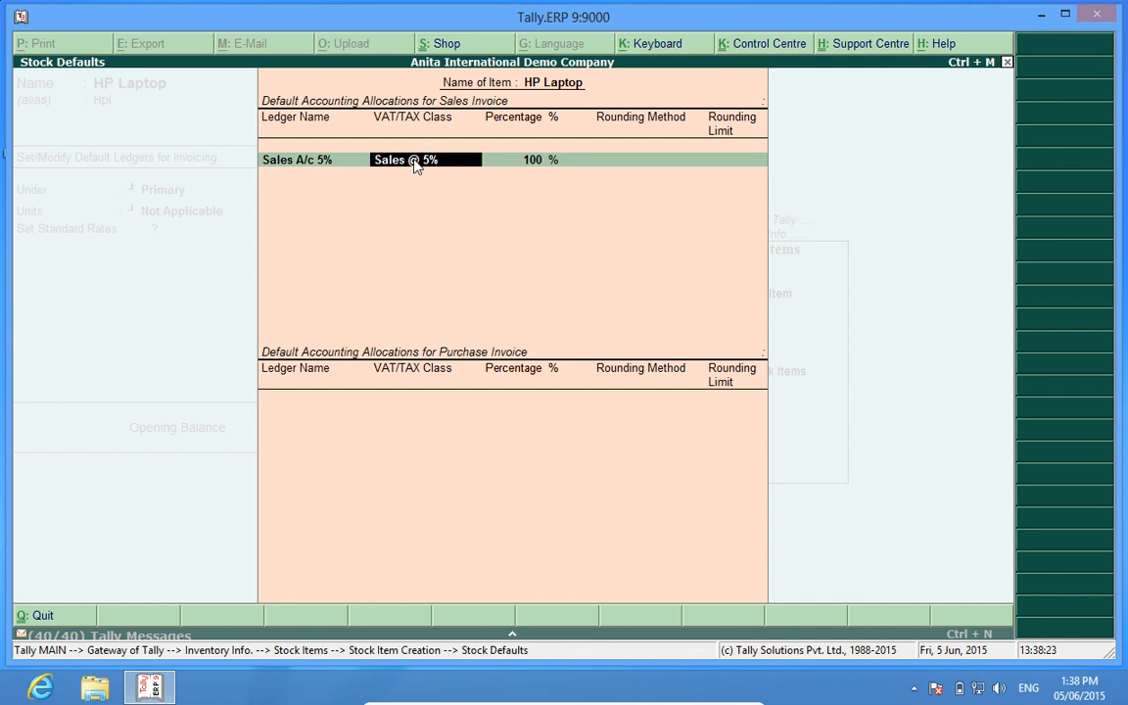
{"action": "mouse_move", "coordinate": [454, 175]}
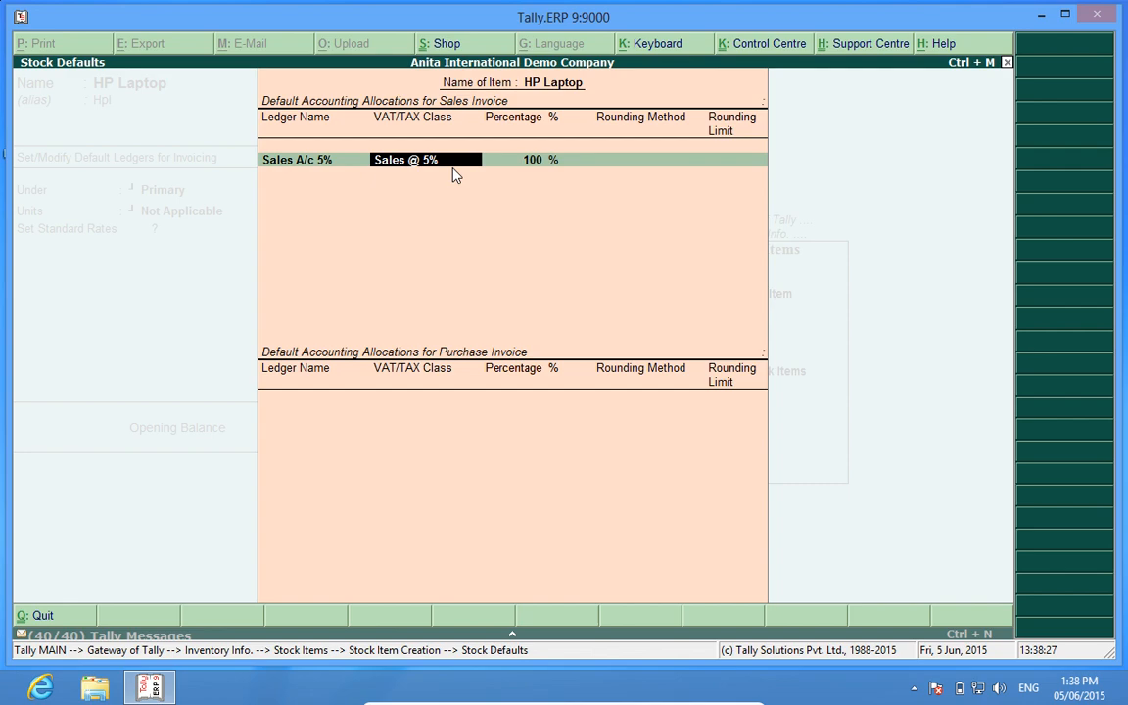
{"action": "left_click", "coordinate": [531, 159]}
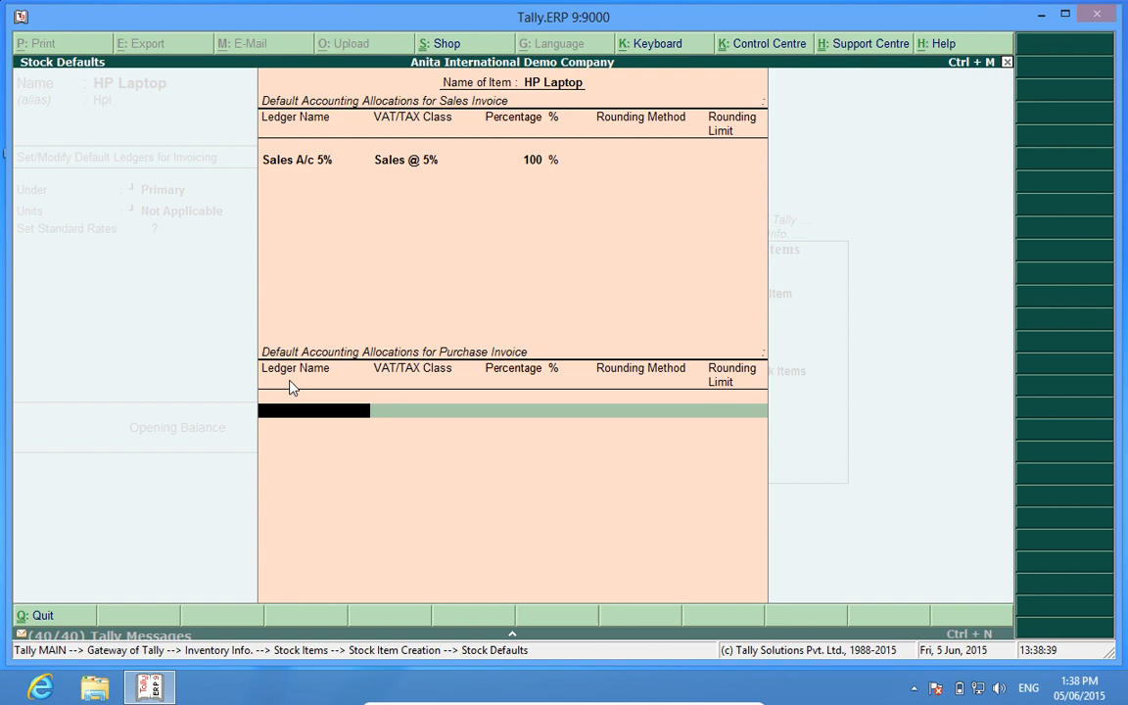
{"action": "mouse_move", "coordinate": [475, 360]}
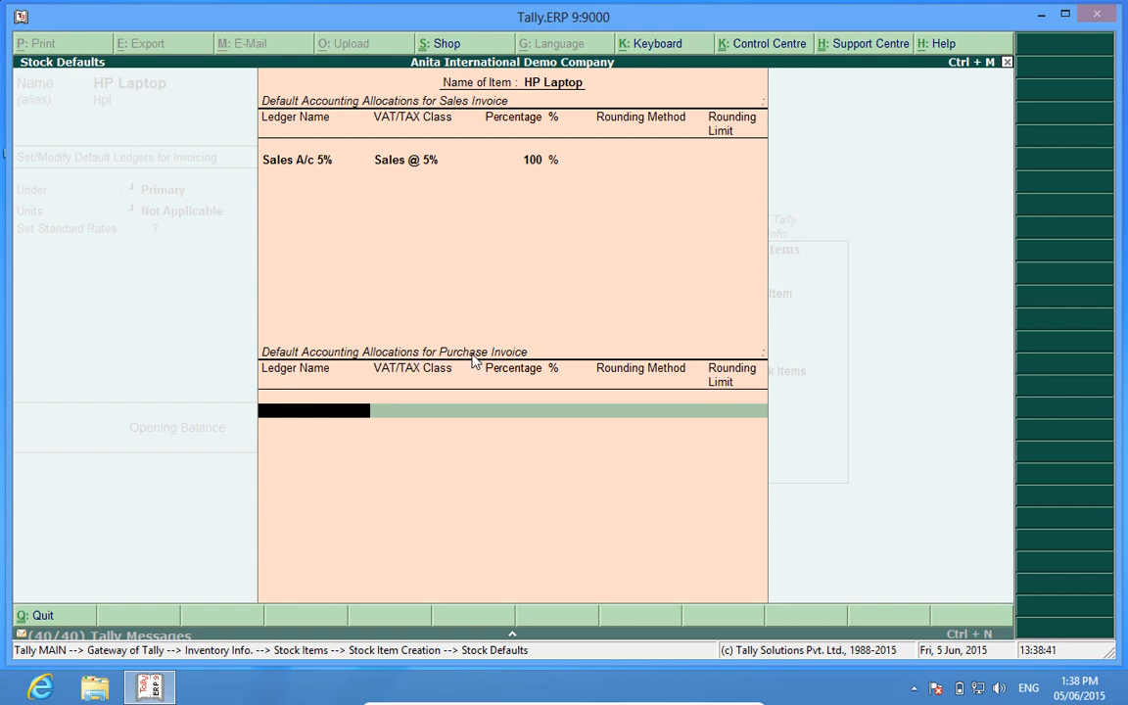
{"action": "left_click", "coordinate": [313, 410]}
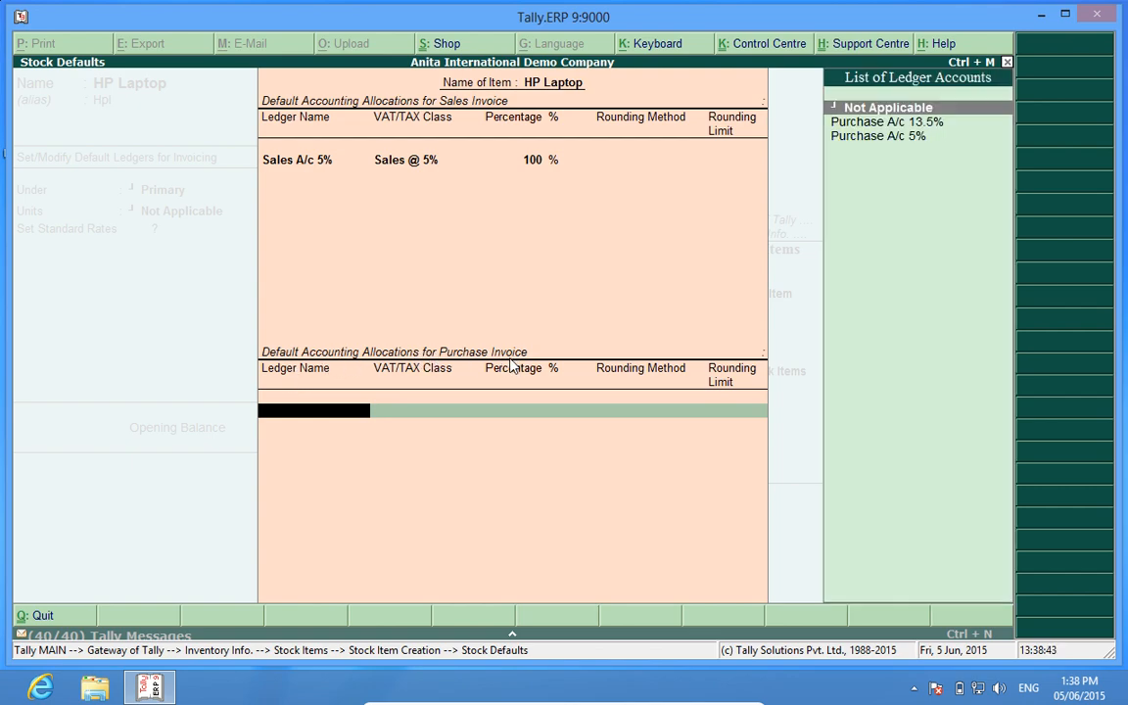
{"action": "left_click", "coordinate": [876, 135]}
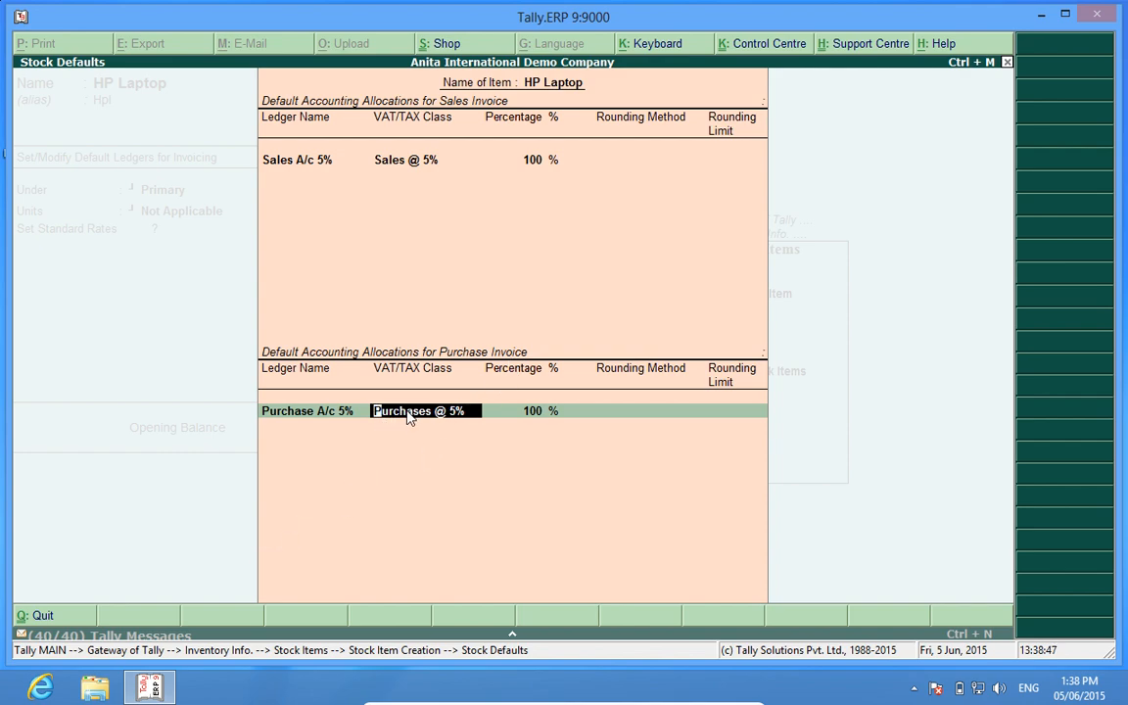
{"action": "mouse_move", "coordinate": [451, 423]}
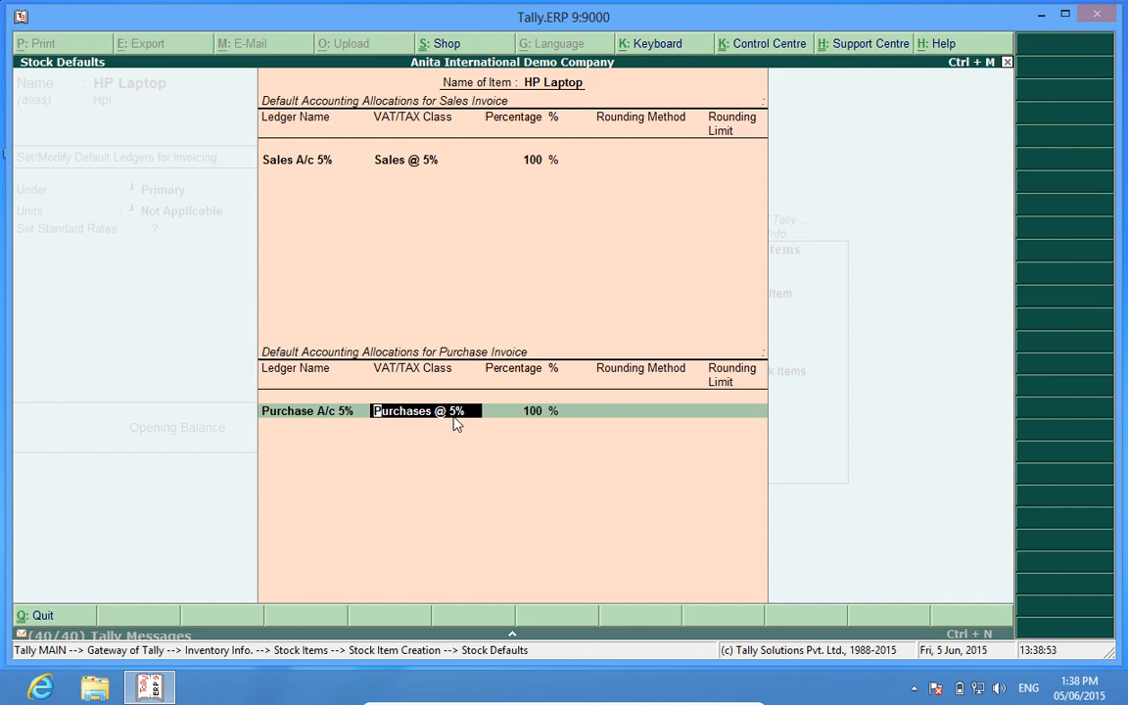
{"action": "mouse_move", "coordinate": [532, 420]}
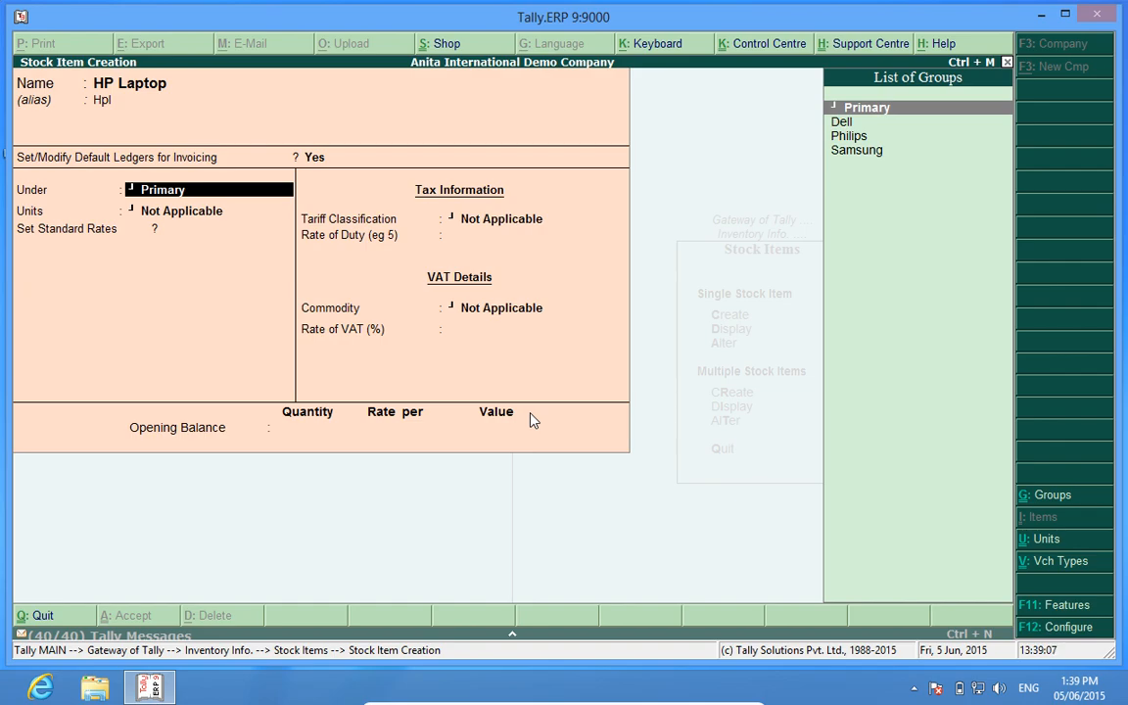
{"action": "mouse_move", "coordinate": [179, 203]}
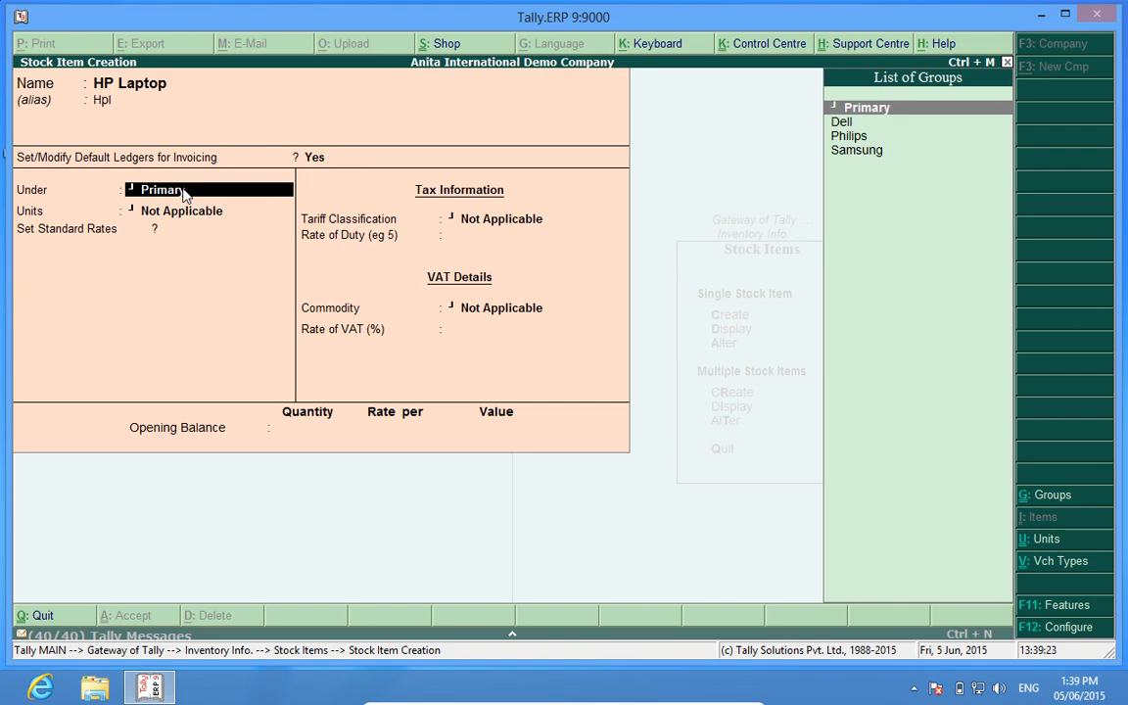
{"action": "mouse_move", "coordinate": [780, 184]}
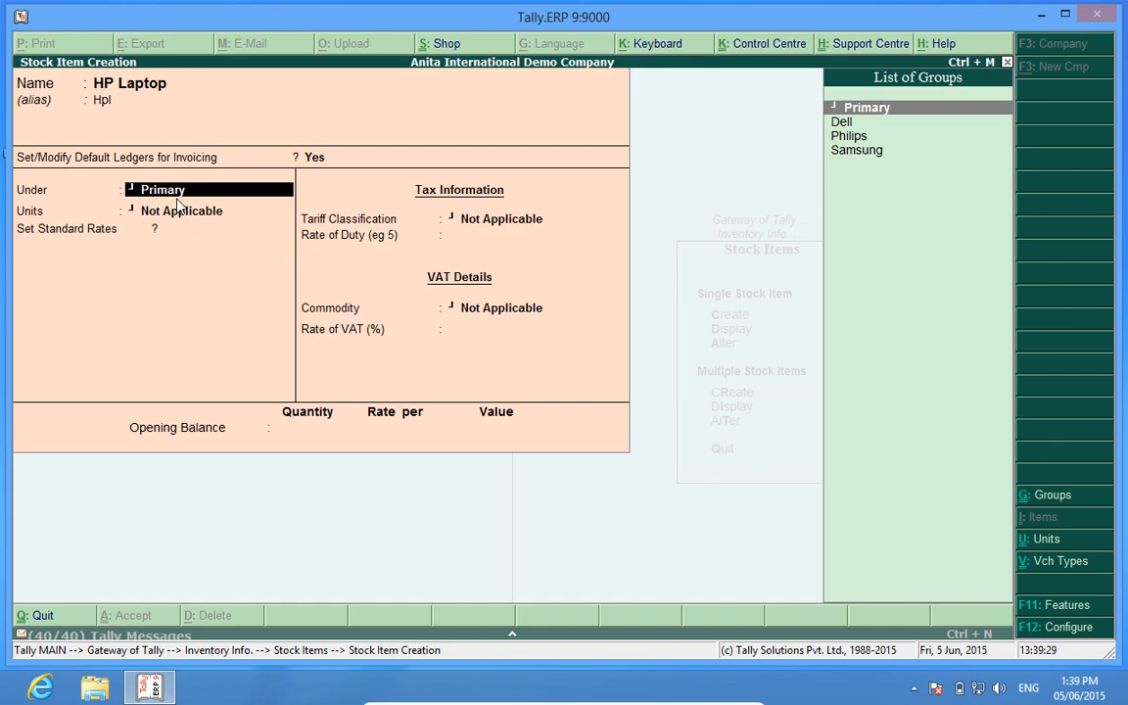
{"action": "mouse_move", "coordinate": [860, 130]}
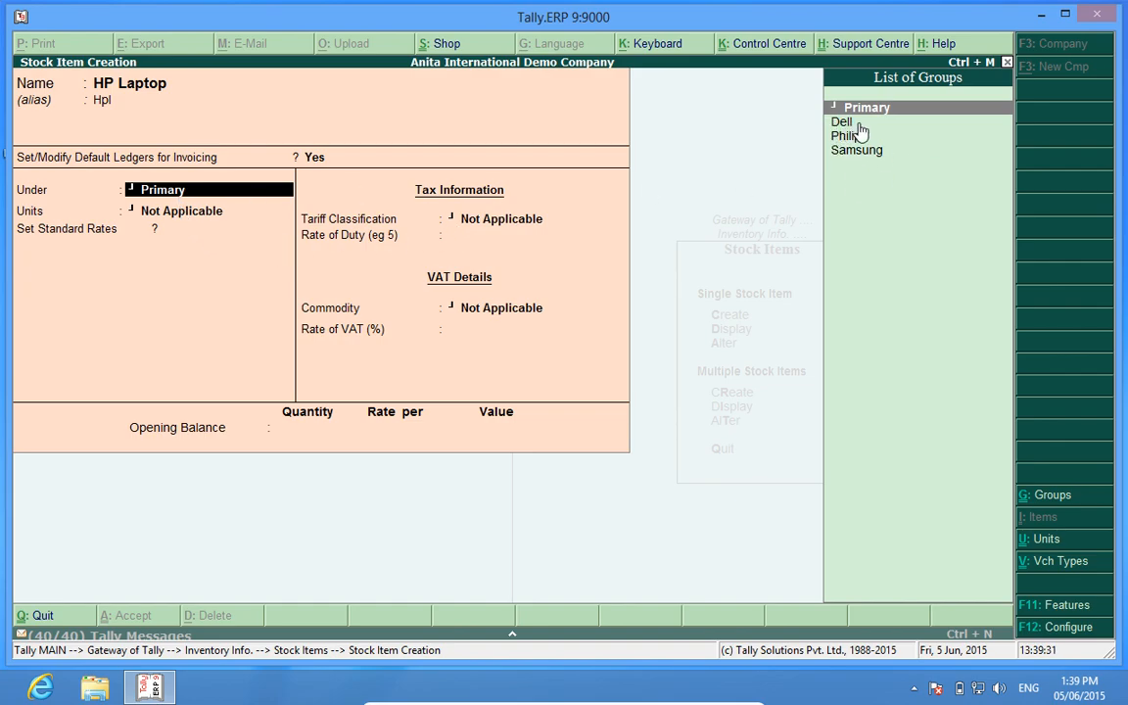
{"action": "mouse_move", "coordinate": [835, 160]}
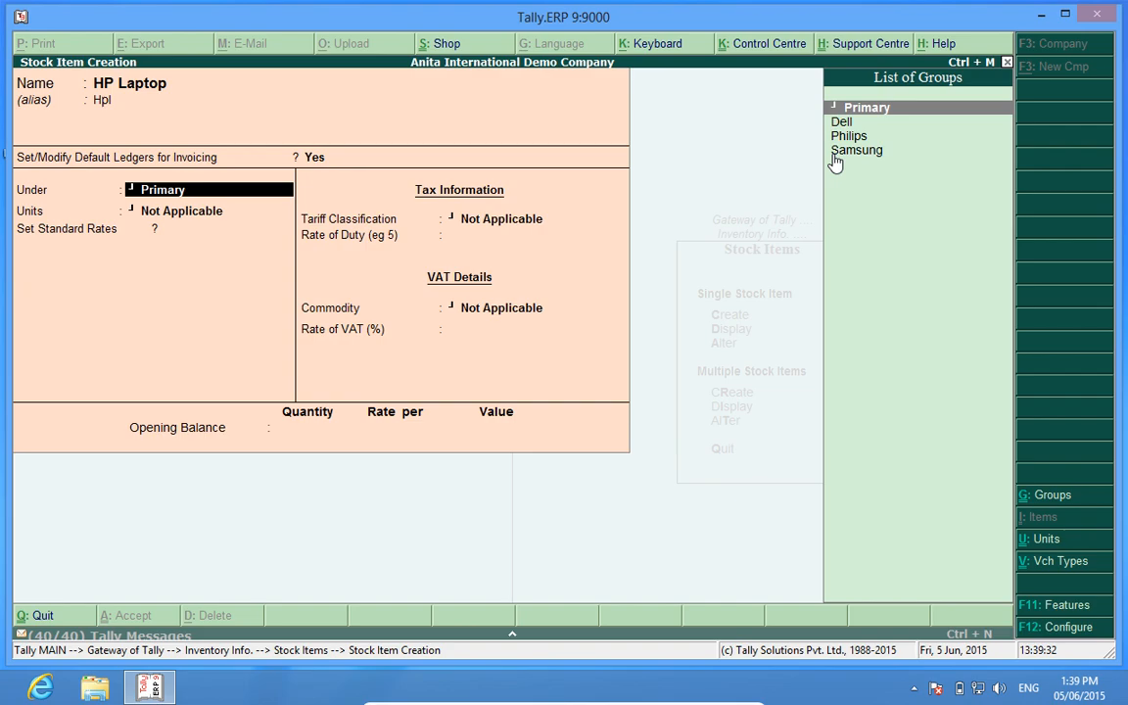
{"action": "mouse_move", "coordinate": [880, 162]}
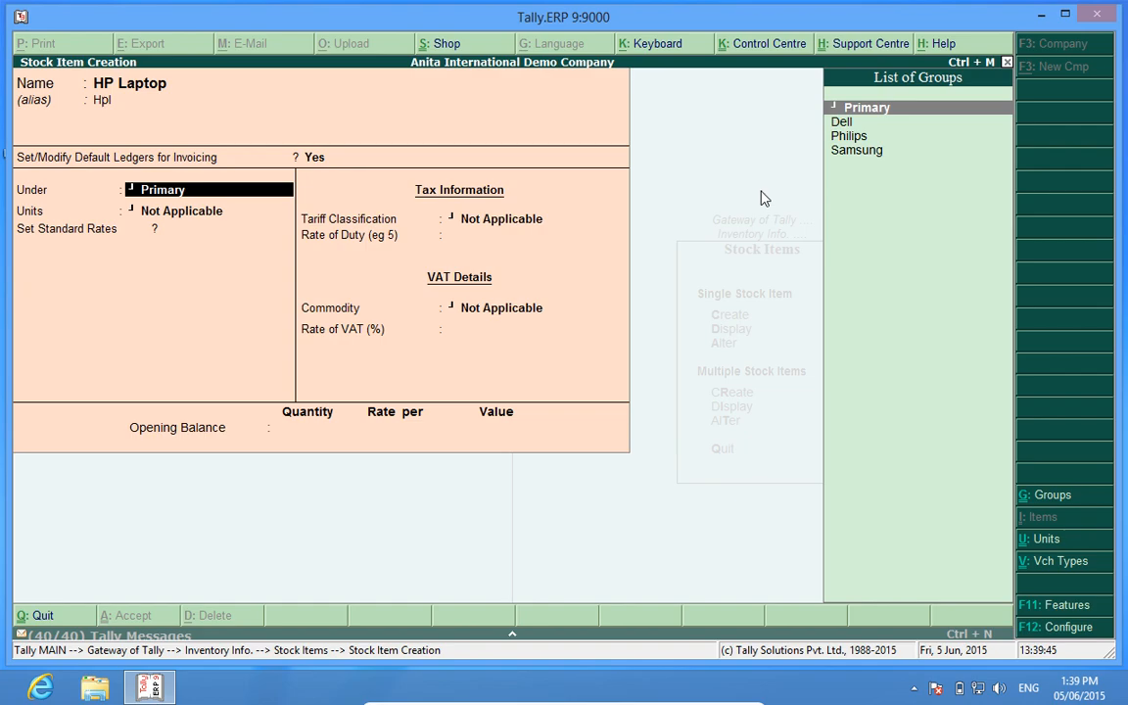
{"action": "mouse_move", "coordinate": [638, 193]}
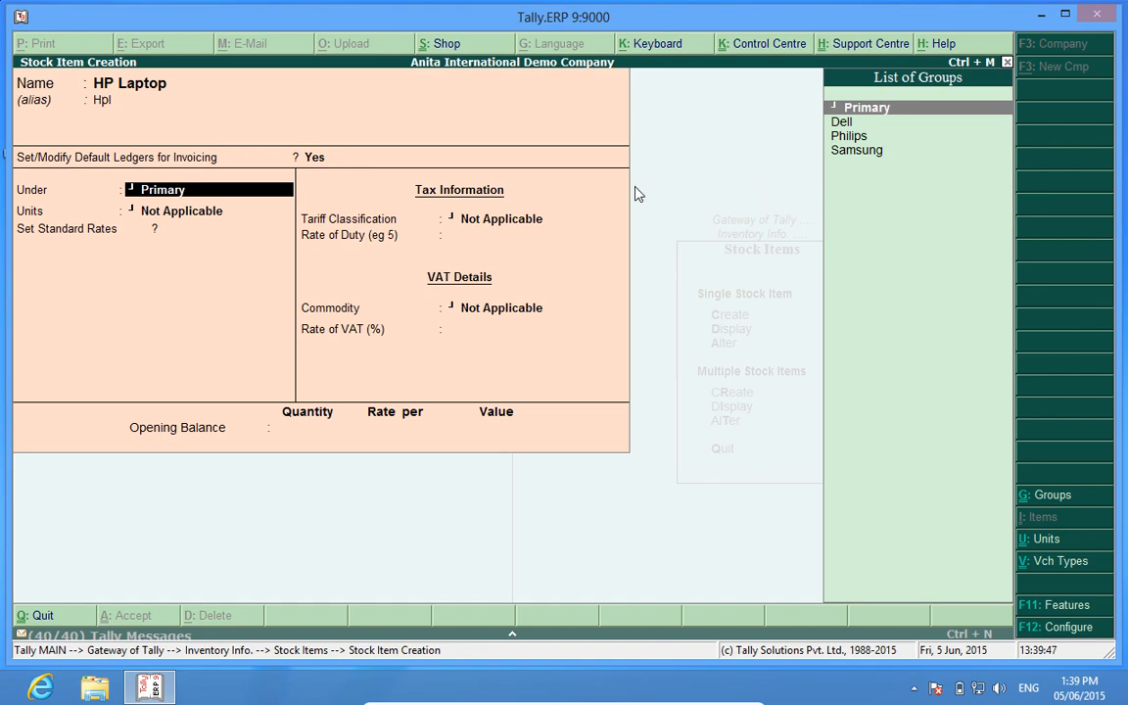
{"action": "mouse_move", "coordinate": [184, 196]}
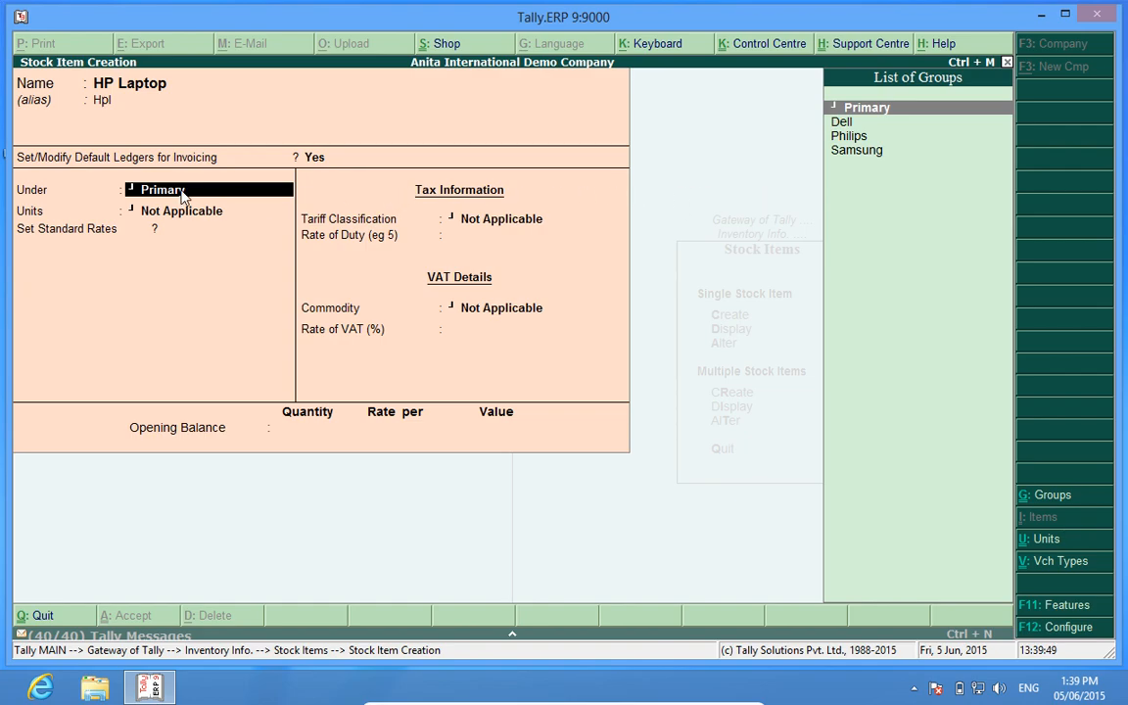
{"action": "mouse_move", "coordinate": [871, 134]}
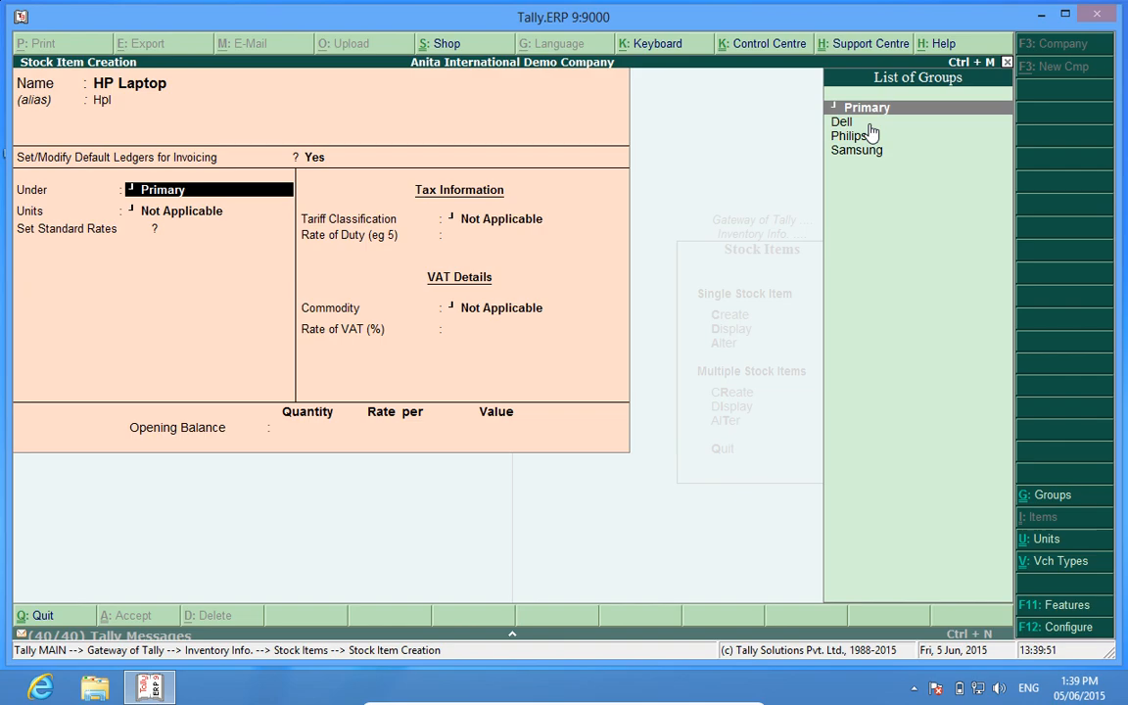
{"action": "mouse_move", "coordinate": [392, 93]}
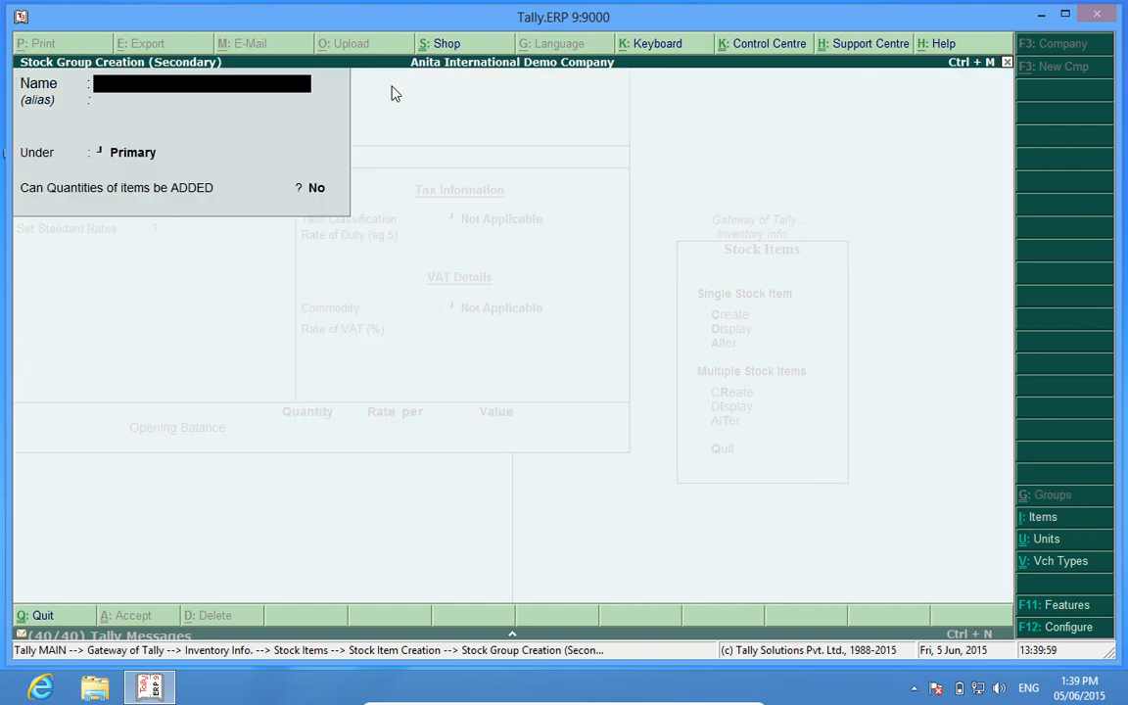
Create stock group 'HP' under Primary and accept it
{"action": "type", "text": "HP"}
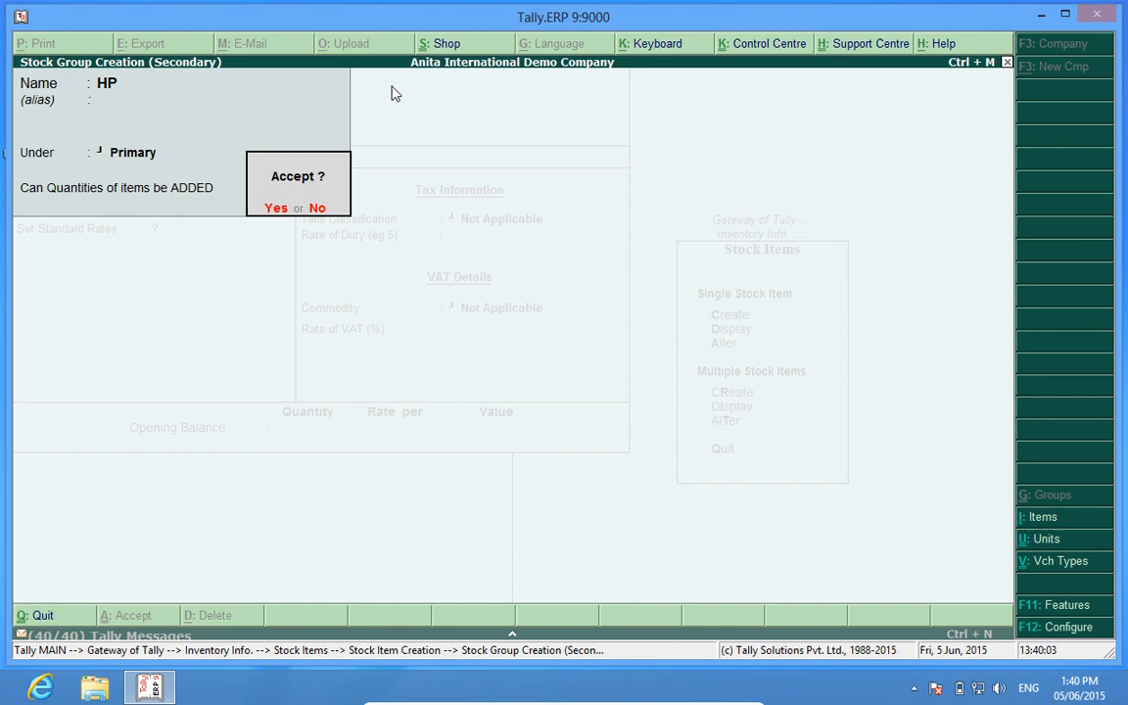
{"action": "left_click", "coordinate": [275, 207]}
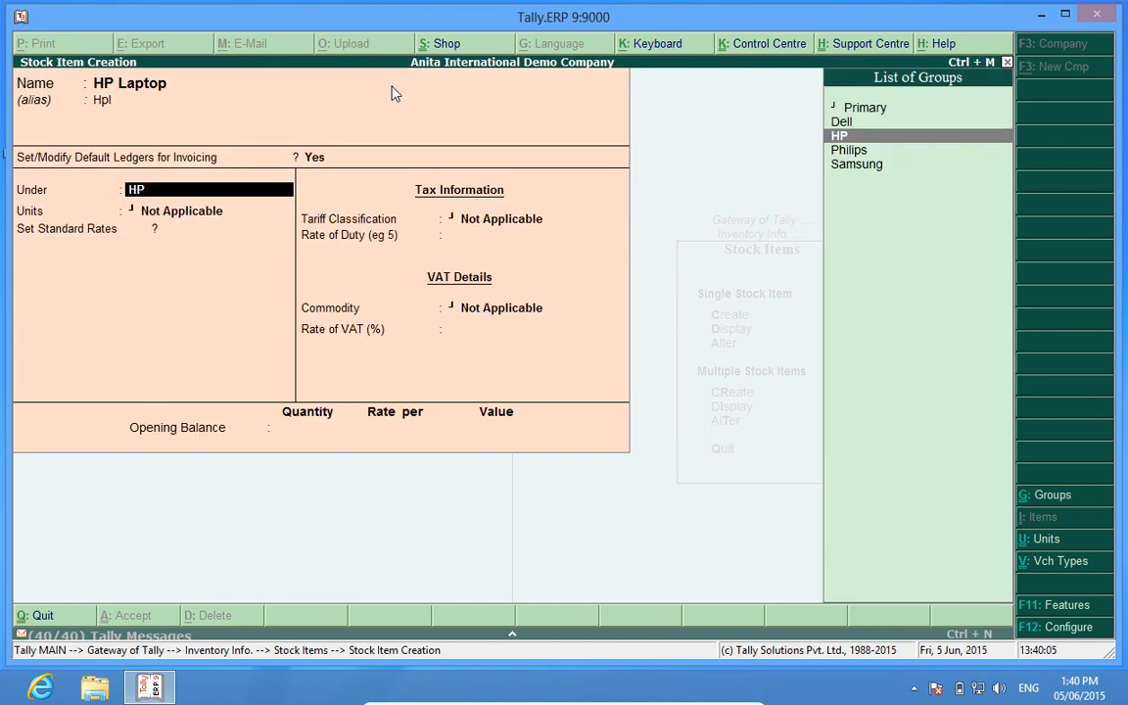
{"action": "mouse_move", "coordinate": [870, 108]}
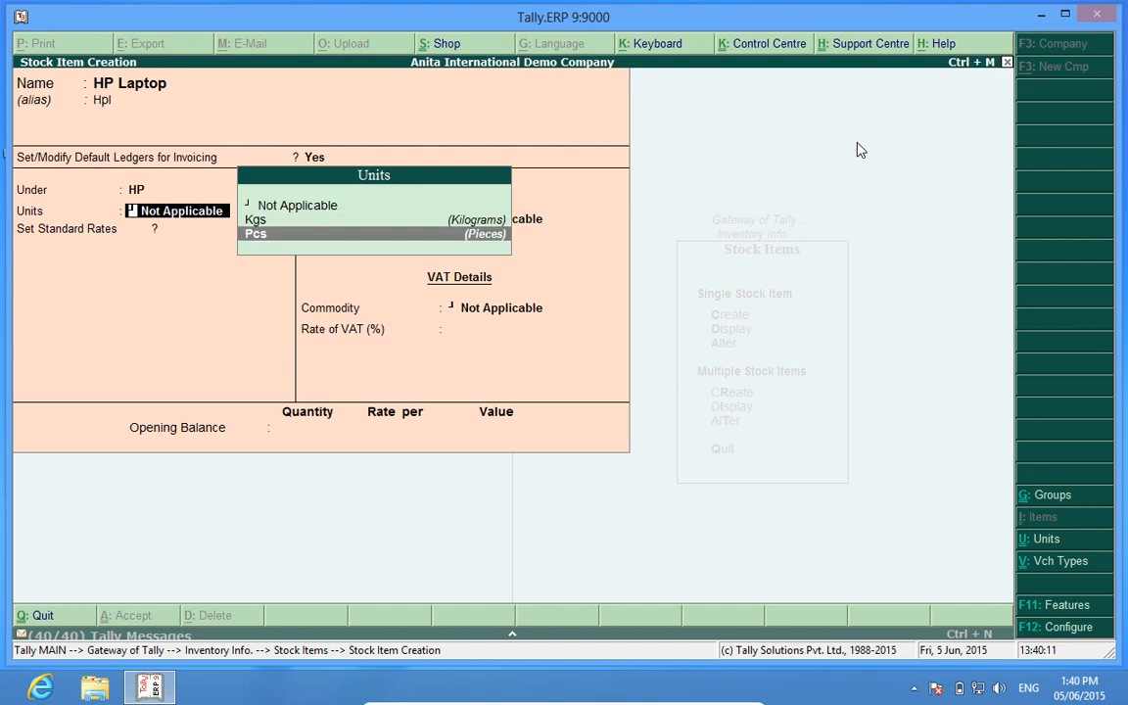
Choose Pcs as HP Laptop's unit of measure
{"action": "left_click", "coordinate": [256, 233]}
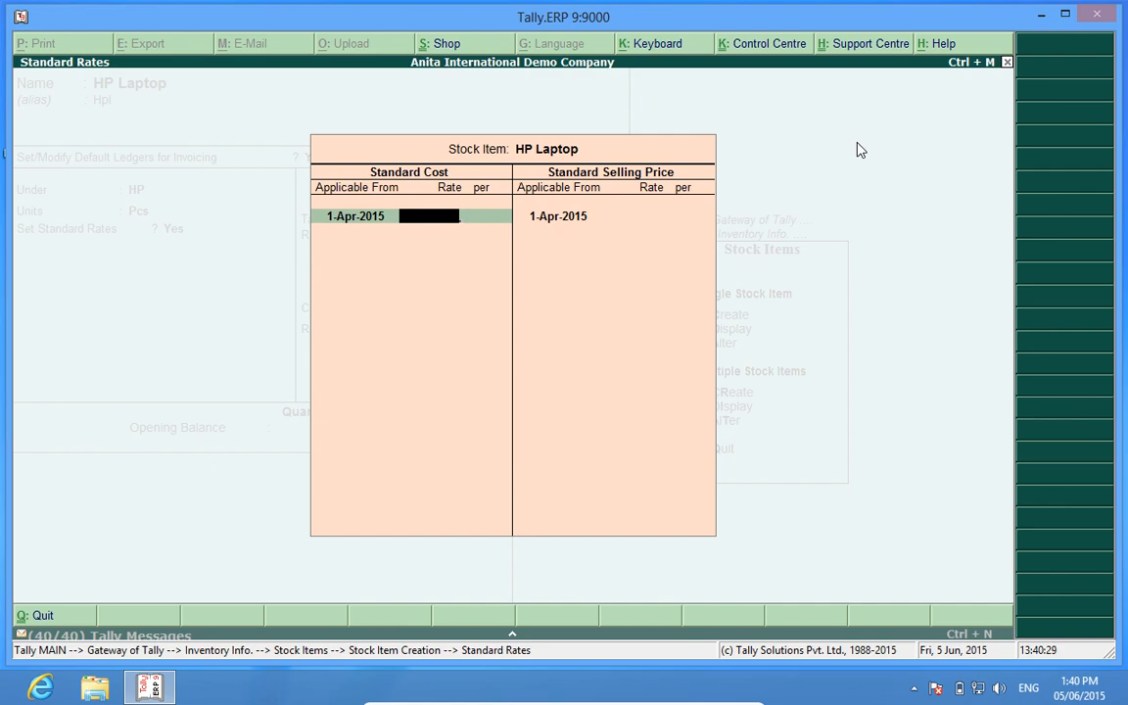
Enter 19000 as the standard cost rate and fill the selling price row
{"action": "type", "text": "1"}
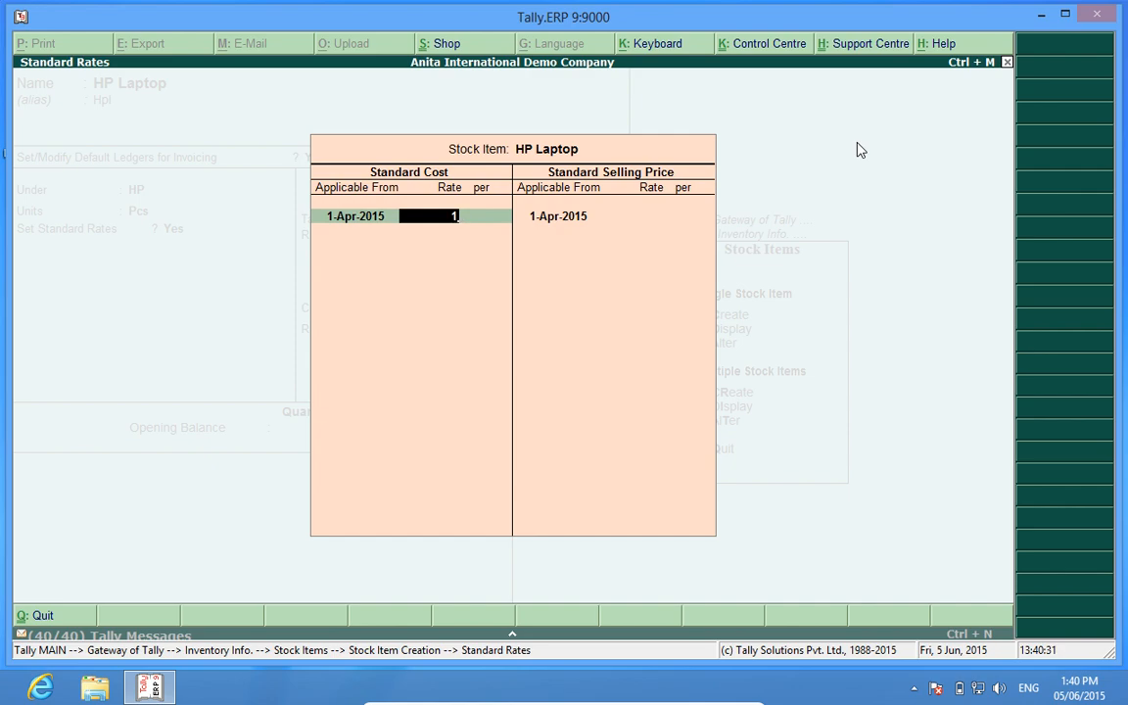
{"action": "type", "text": "9000"}
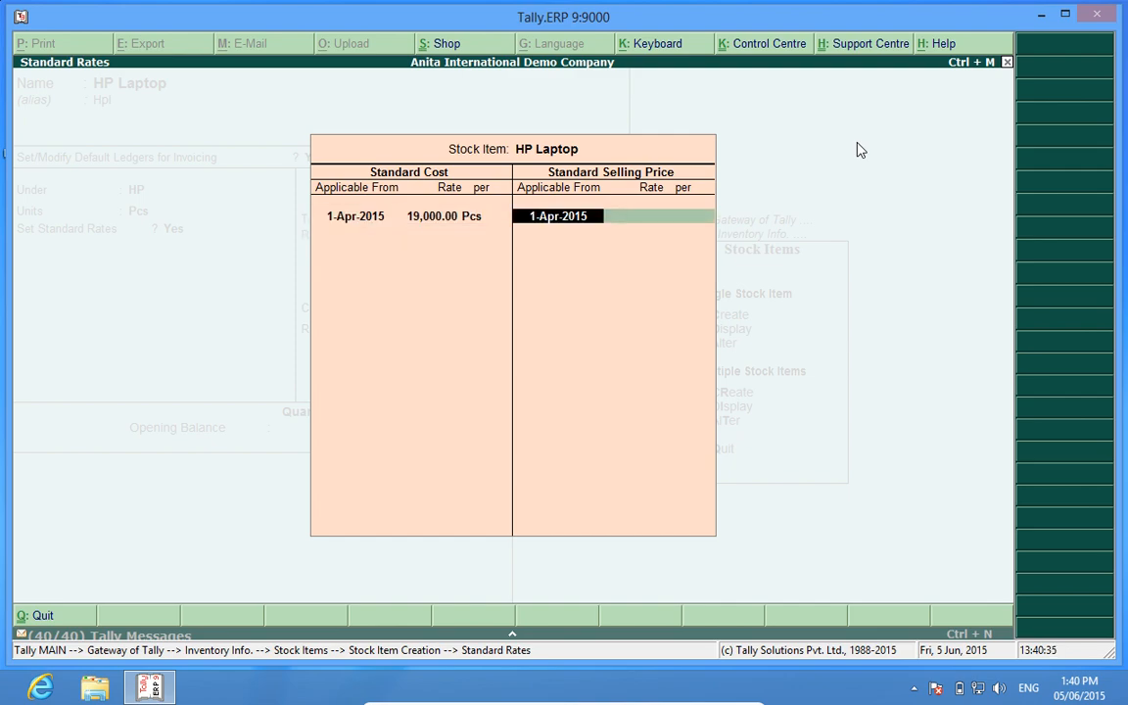
{"action": "type", "text": "20"}
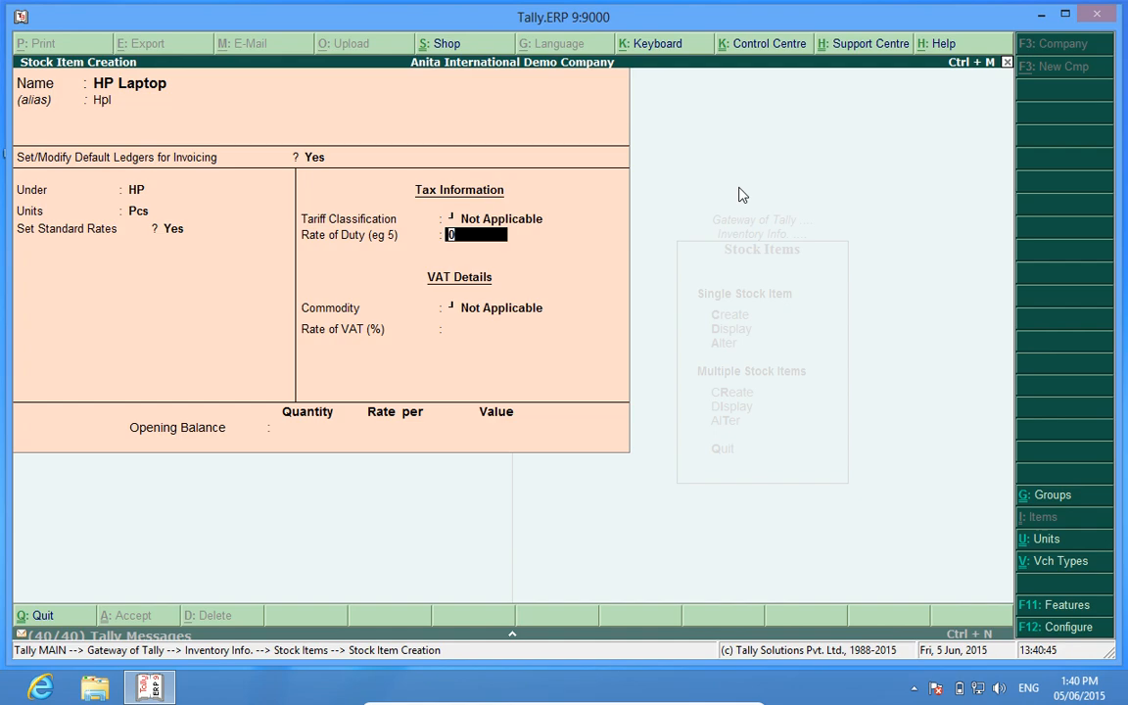
{"action": "mouse_move", "coordinate": [369, 249]}
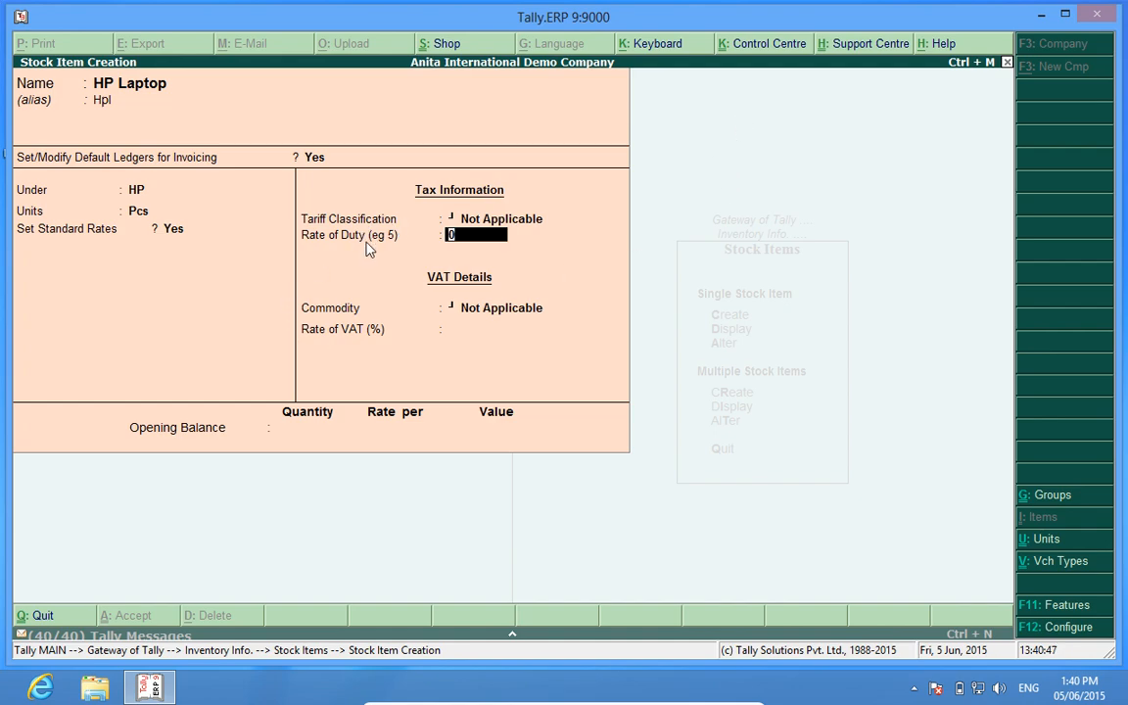
{"action": "mouse_move", "coordinate": [402, 231]}
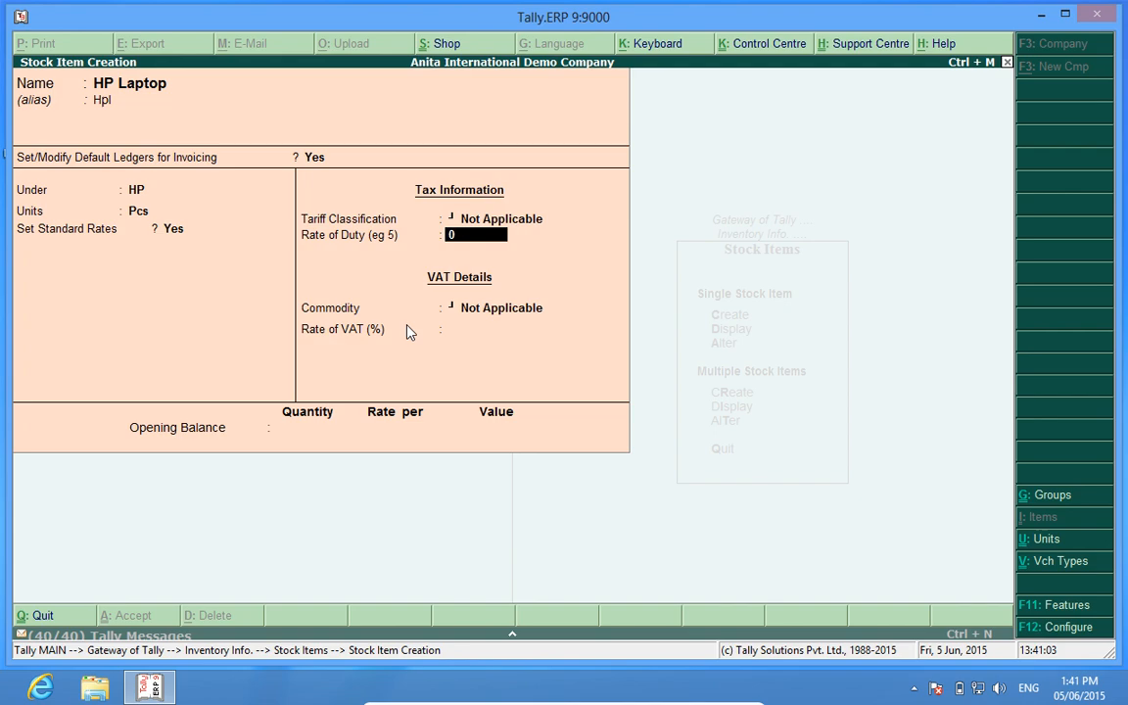
Bring up the List of VAT Commodities, offering only Not Applicable
{"action": "left_click", "coordinate": [499, 307]}
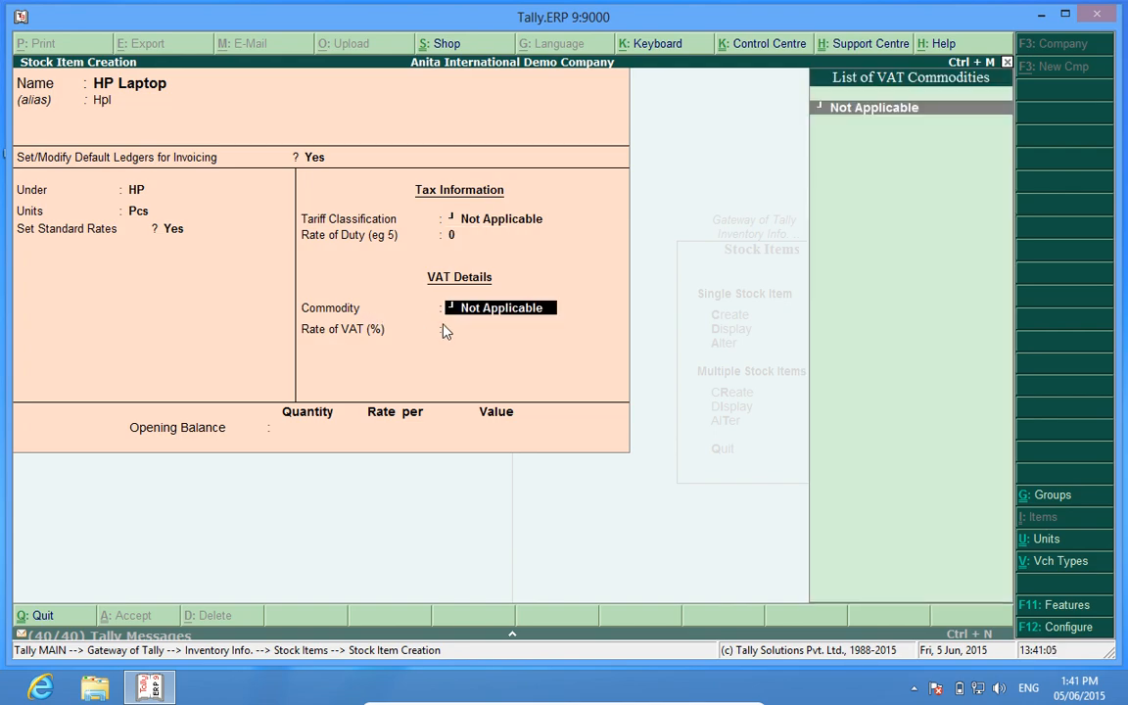
{"action": "mouse_move", "coordinate": [510, 320]}
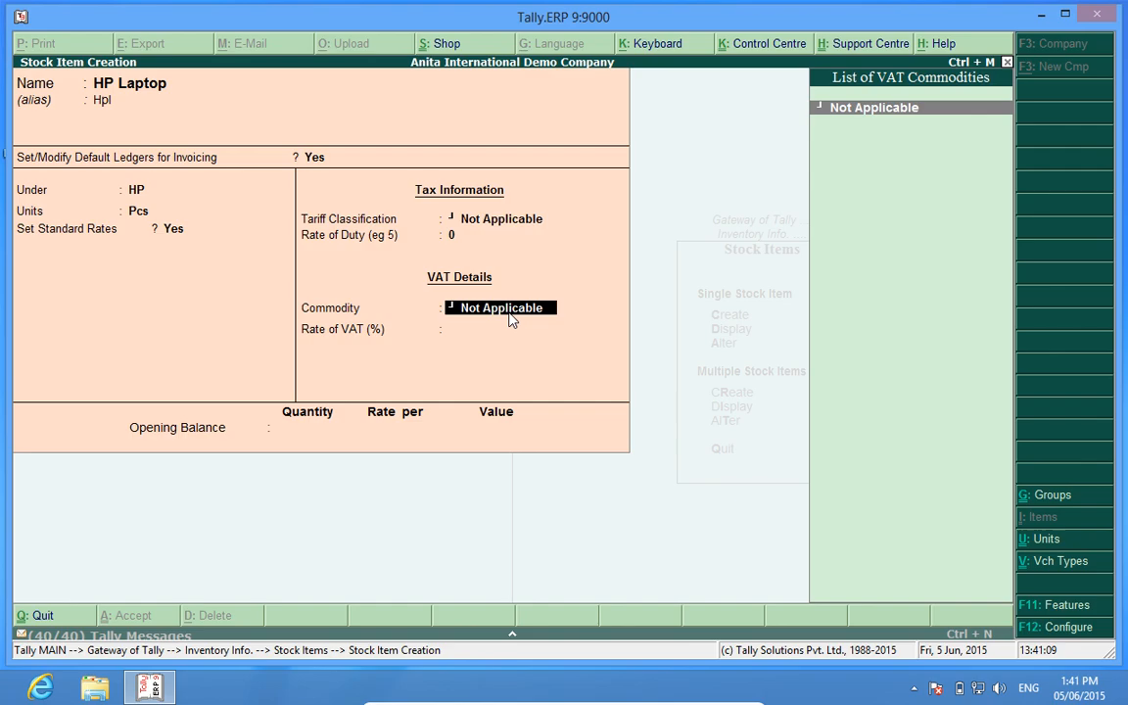
{"action": "mouse_move", "coordinate": [433, 317]}
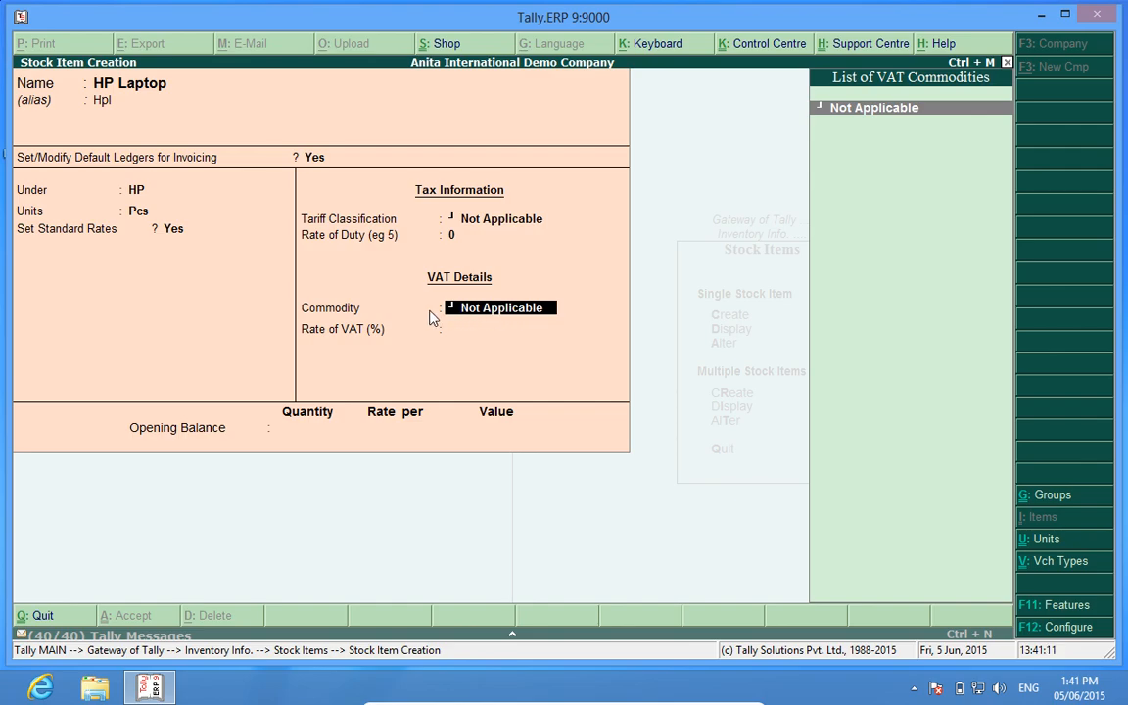
{"action": "mouse_move", "coordinate": [503, 318]}
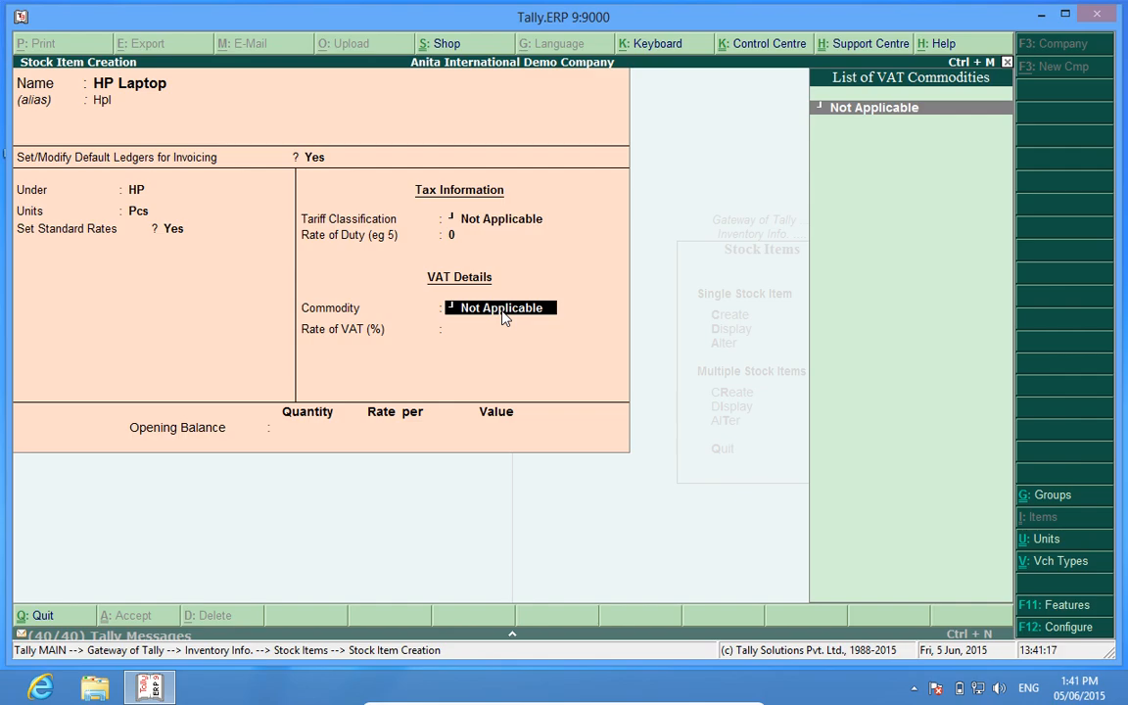
{"action": "mouse_move", "coordinate": [551, 320]}
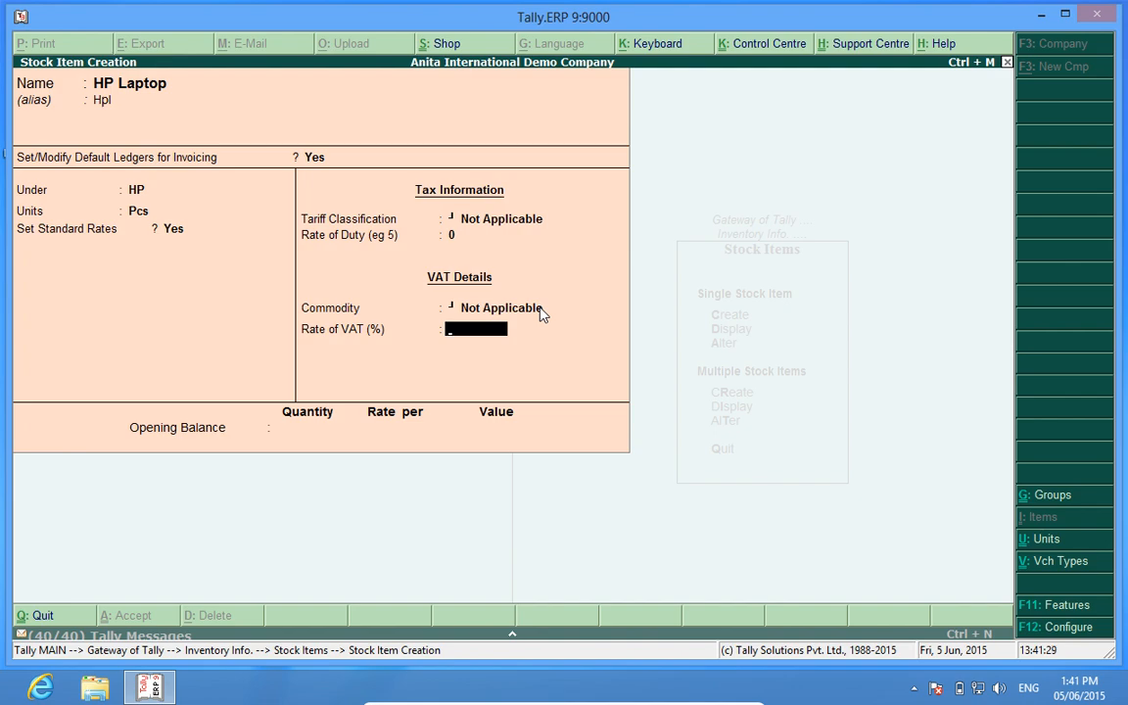
Enter a 5% VAT rate and an opening balance of 12 Pcs with its rate
{"action": "type", "text": "5"}
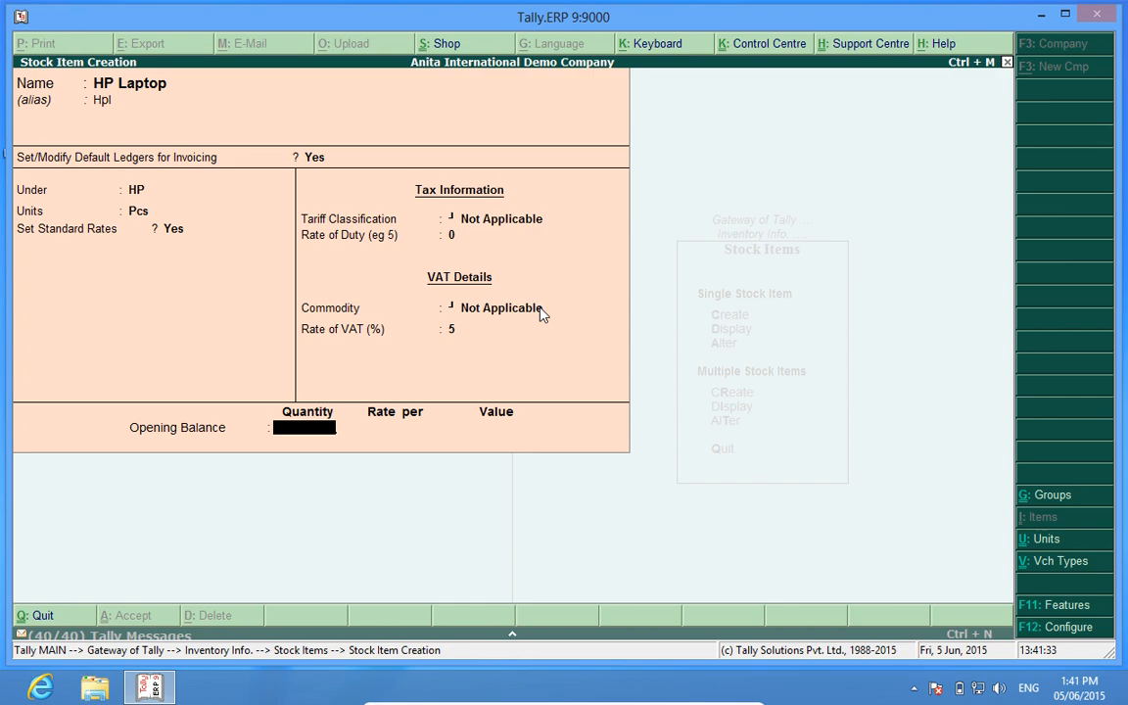
{"action": "mouse_move", "coordinate": [318, 424]}
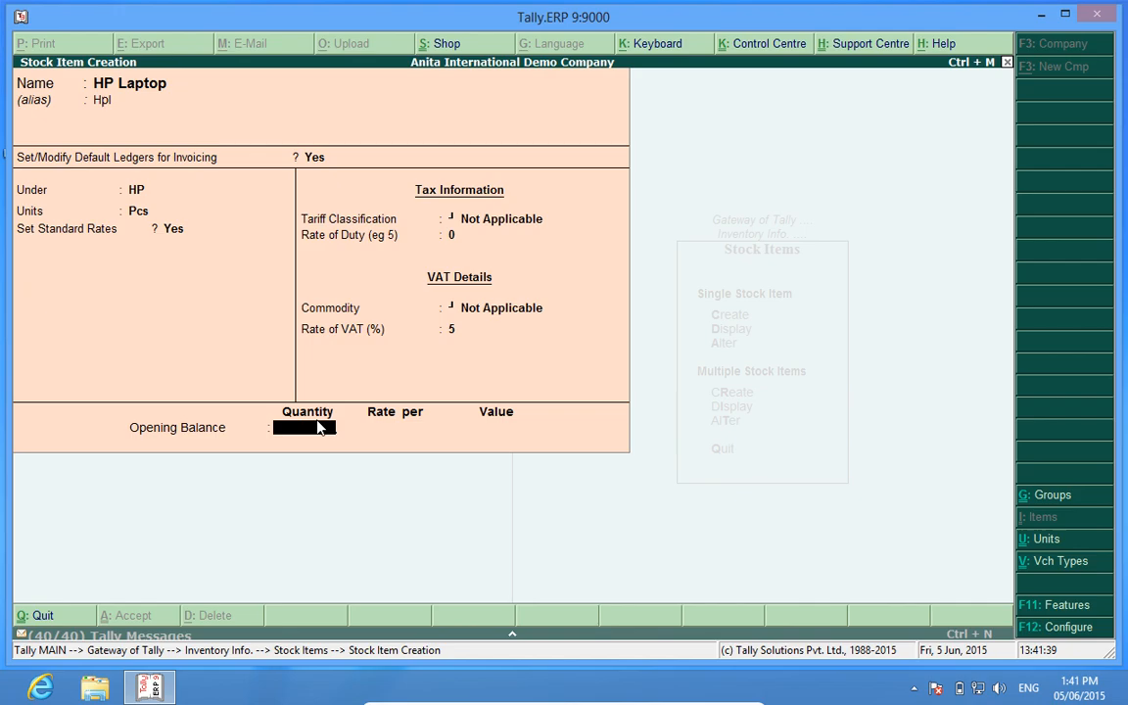
{"action": "type", "text": "2 Pcs"}
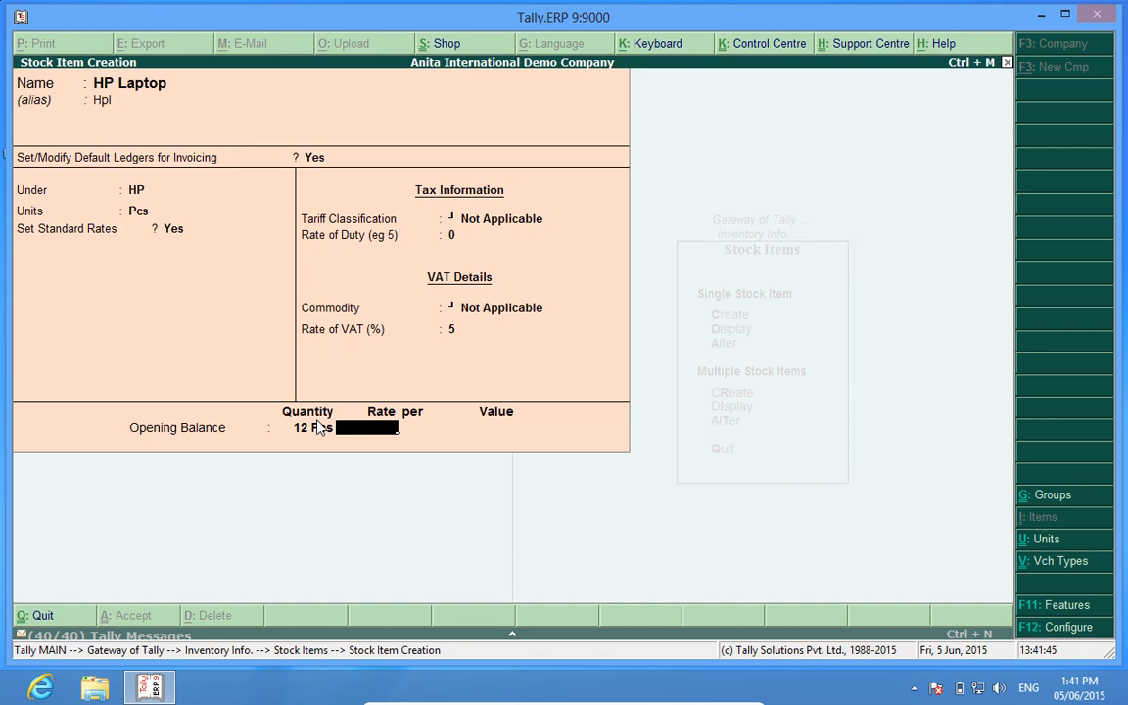
{"action": "type", "text": "190"}
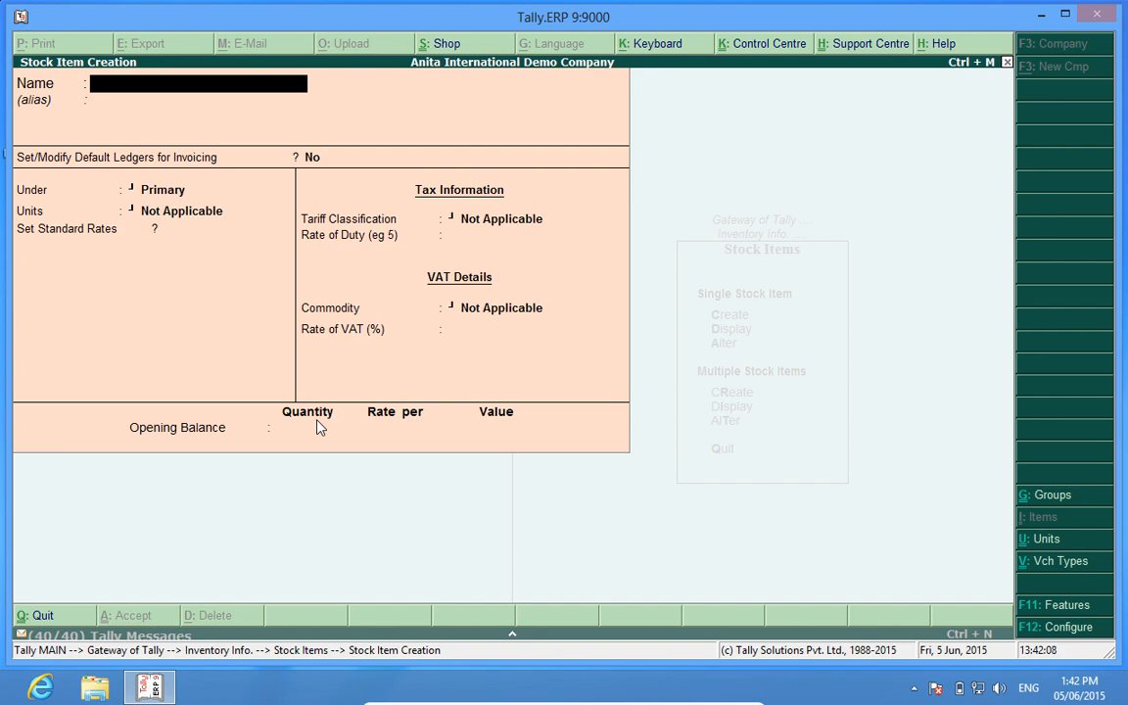
Exit the blank Stock Item Creation form back to the Stock Items menu
{"action": "key", "text": "Escape"}
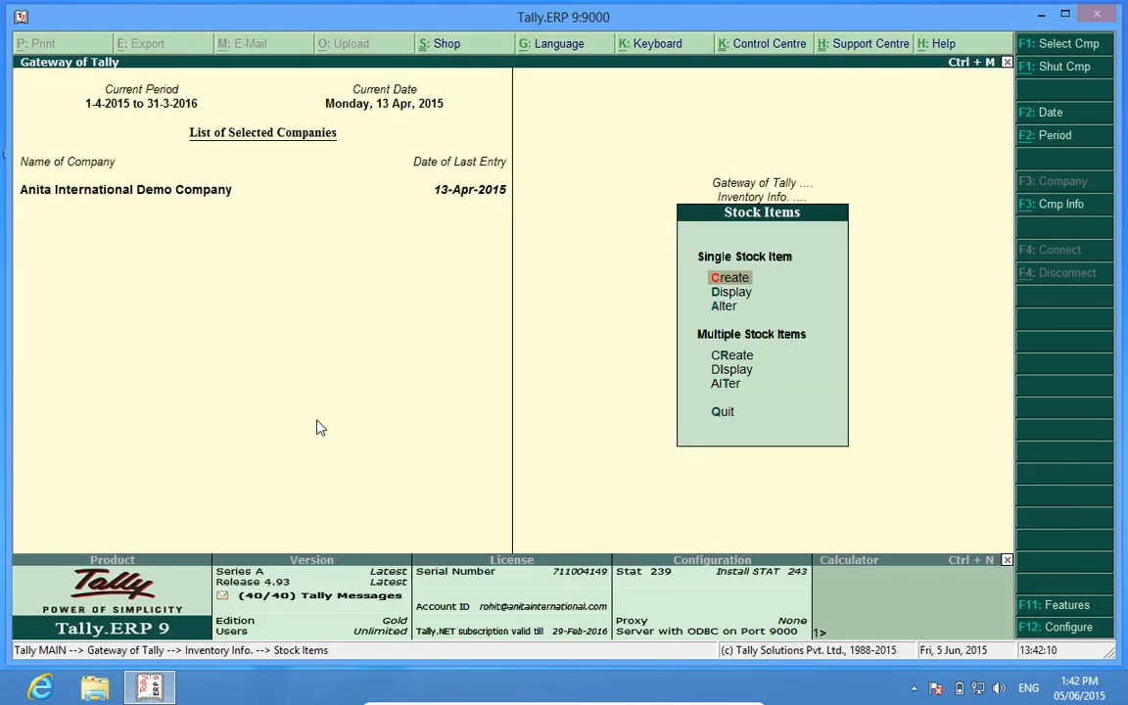